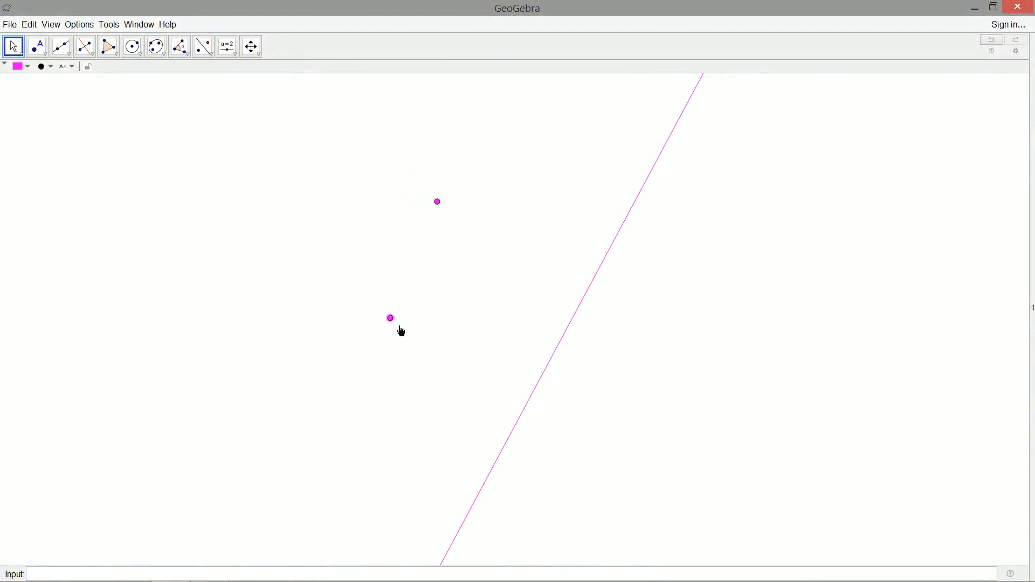
- Nudge the lower pink point, then draw a green line through both pink points
{"action": "left_click_drag", "start_coordinate": [390, 318], "coordinate": [444, 317]}
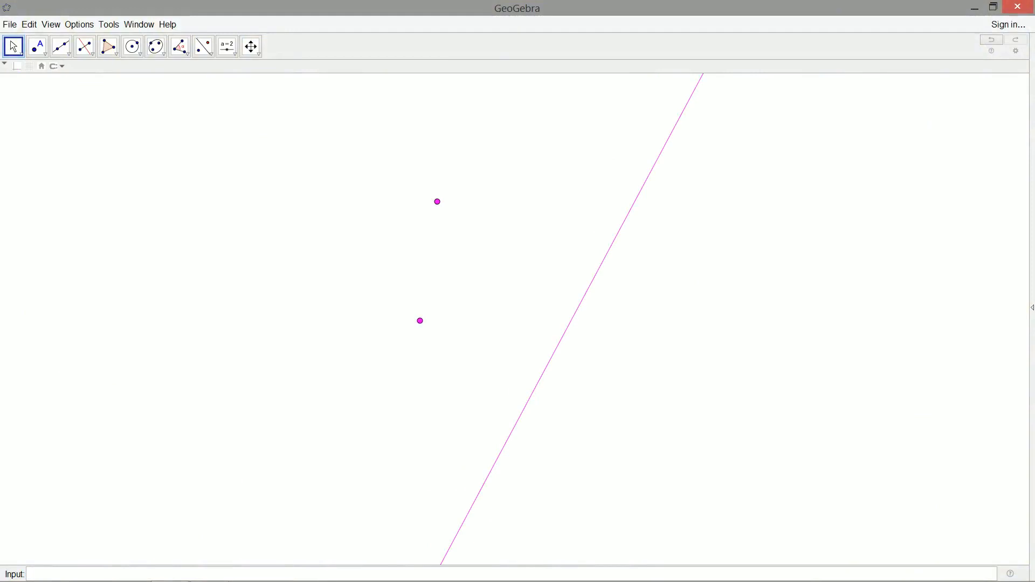
{"action": "left_click", "coordinate": [58, 44]}
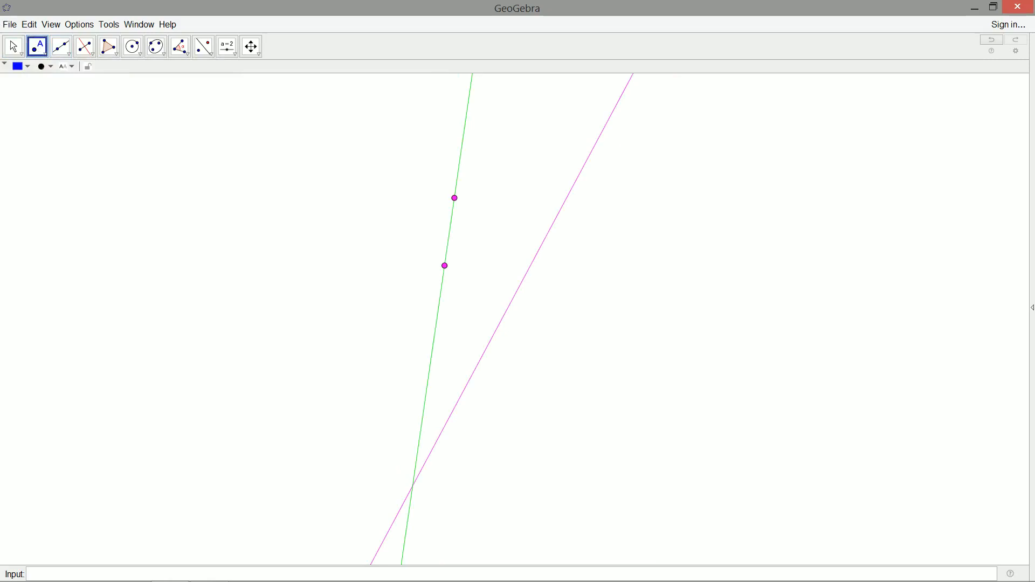
- Mark the green–pink line crossing, then the midpoint between it and the upper pink point
{"action": "left_click", "coordinate": [412, 500]}
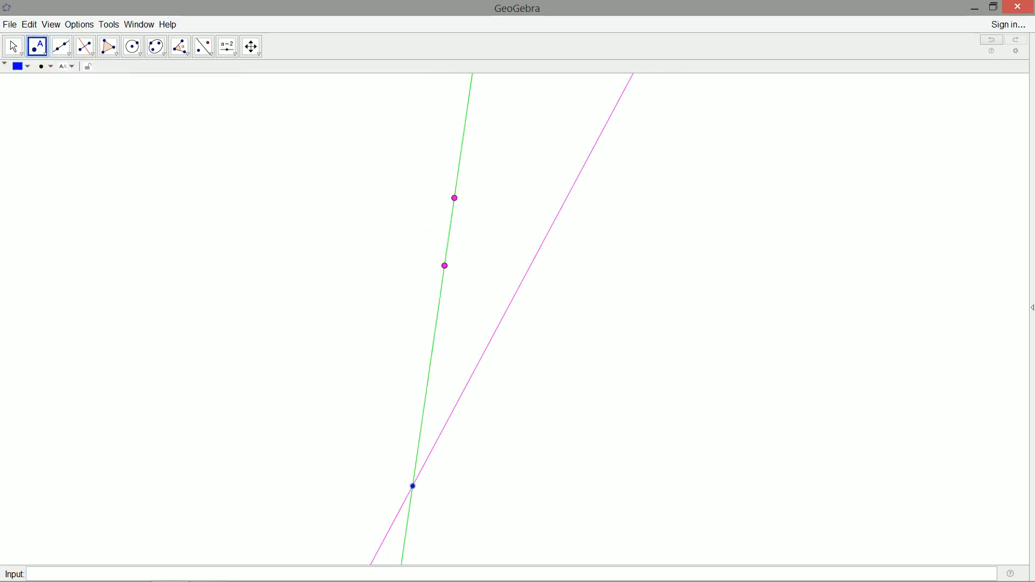
{"action": "mouse_move", "coordinate": [494, 334]}
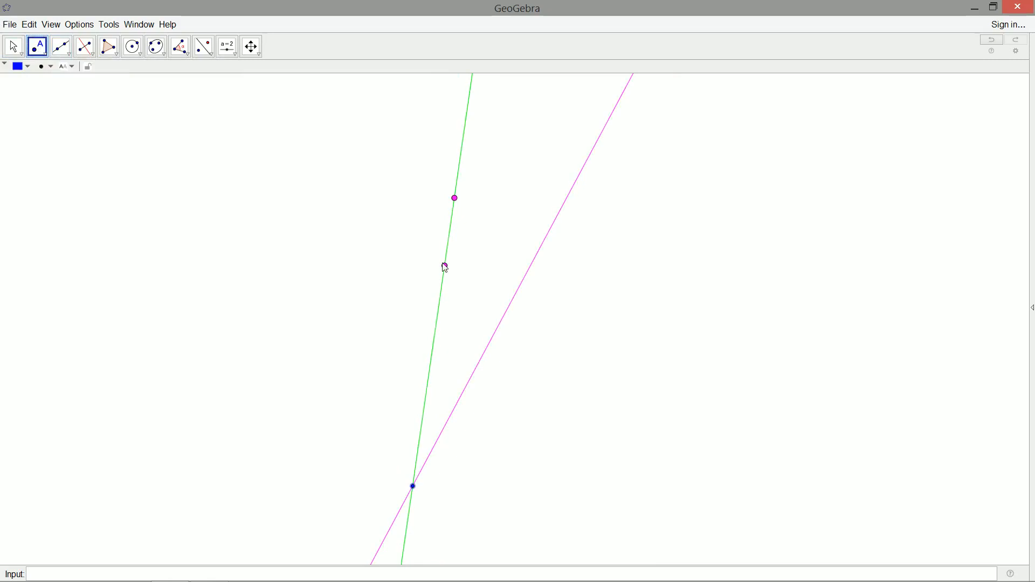
{"action": "left_click", "coordinate": [443, 266]}
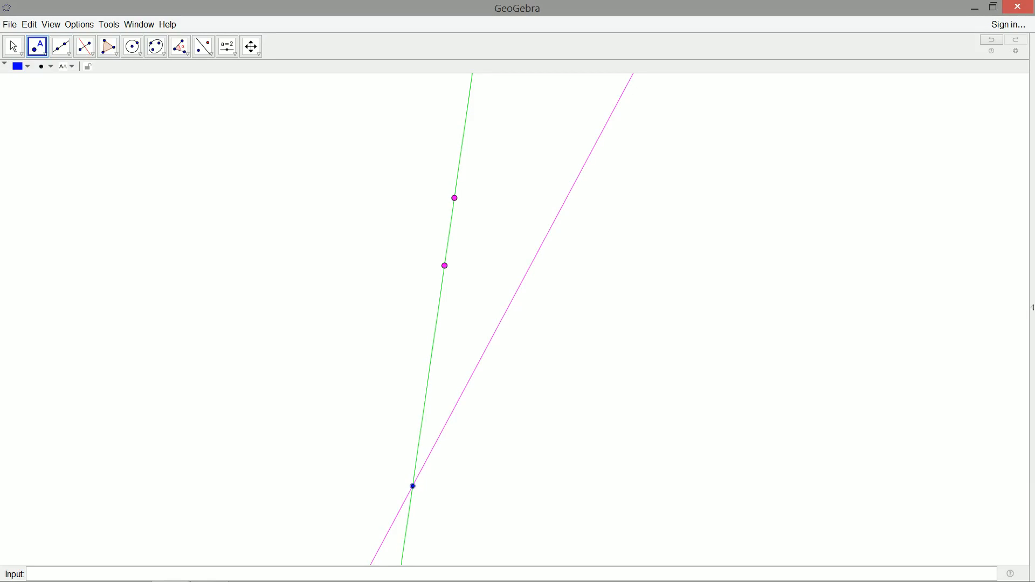
{"action": "left_click", "coordinate": [14, 45]}
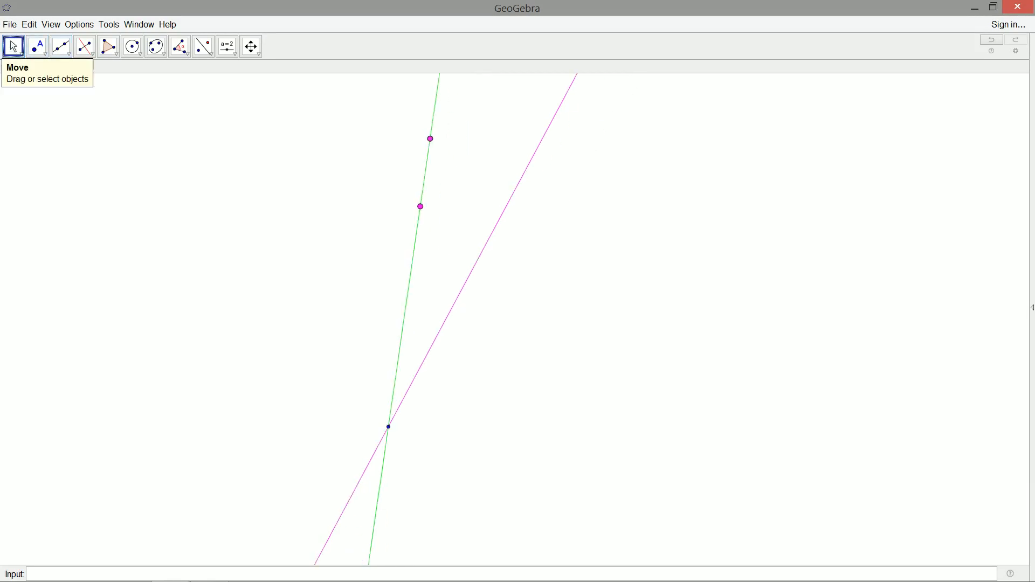
{"action": "left_click_drag", "start_coordinate": [429, 138], "coordinate": [423, 173]}
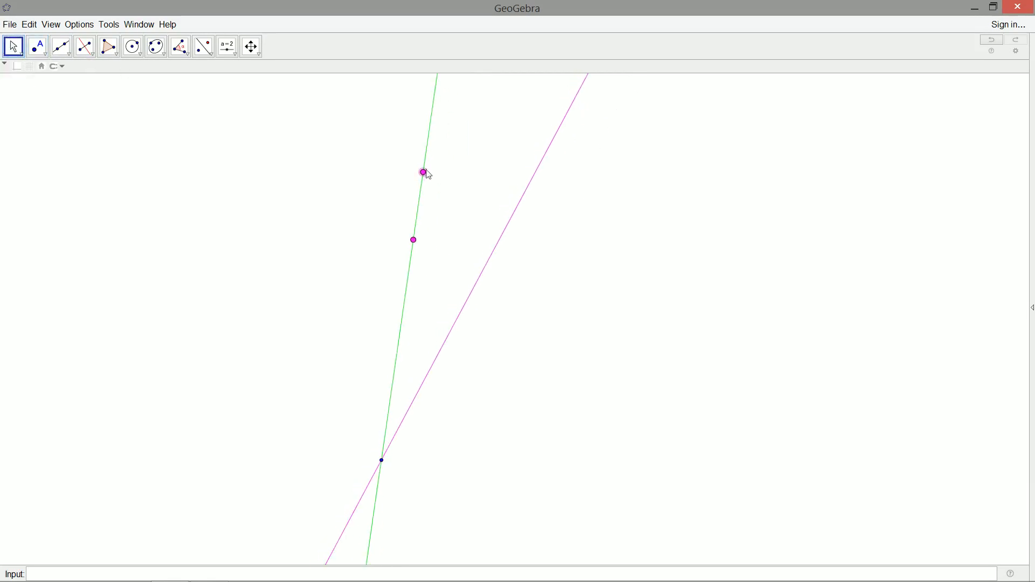
{"action": "mouse_move", "coordinate": [86, 46]}
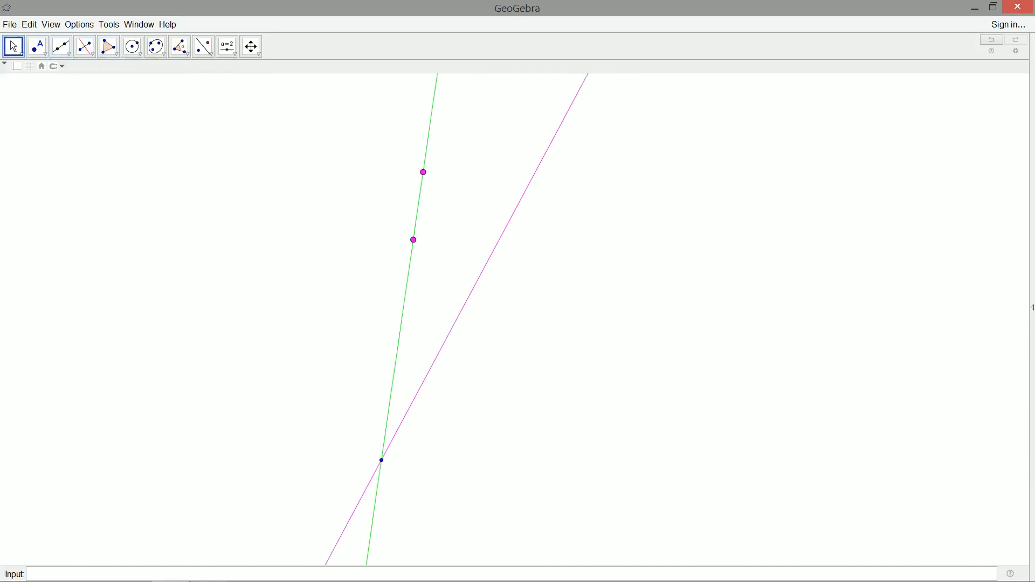
{"action": "left_click", "coordinate": [41, 49]}
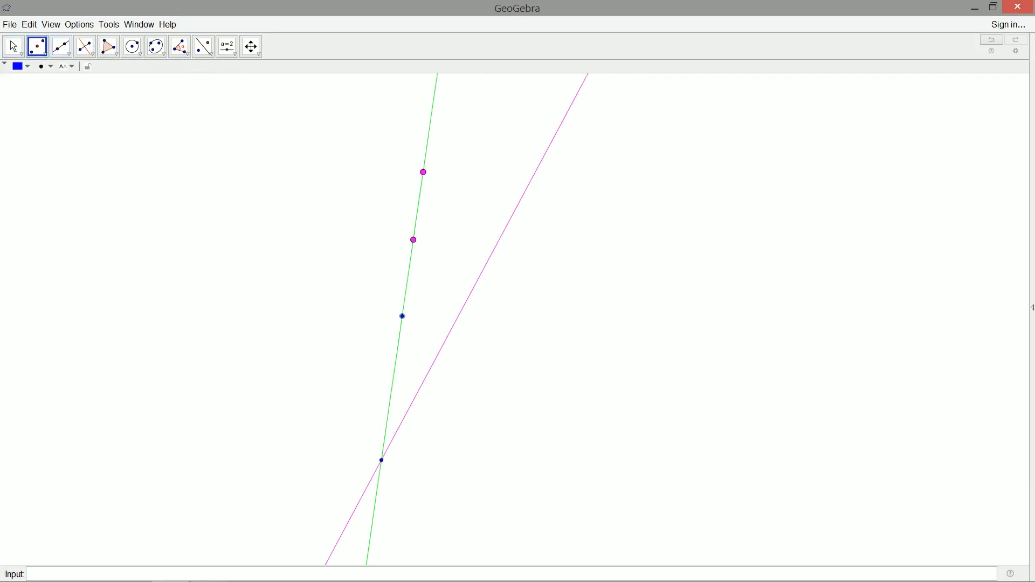
- Draw a midpoint-centred circle through the upper pink point, plus a perpendicular through the lower point
{"action": "left_click", "coordinate": [131, 46]}
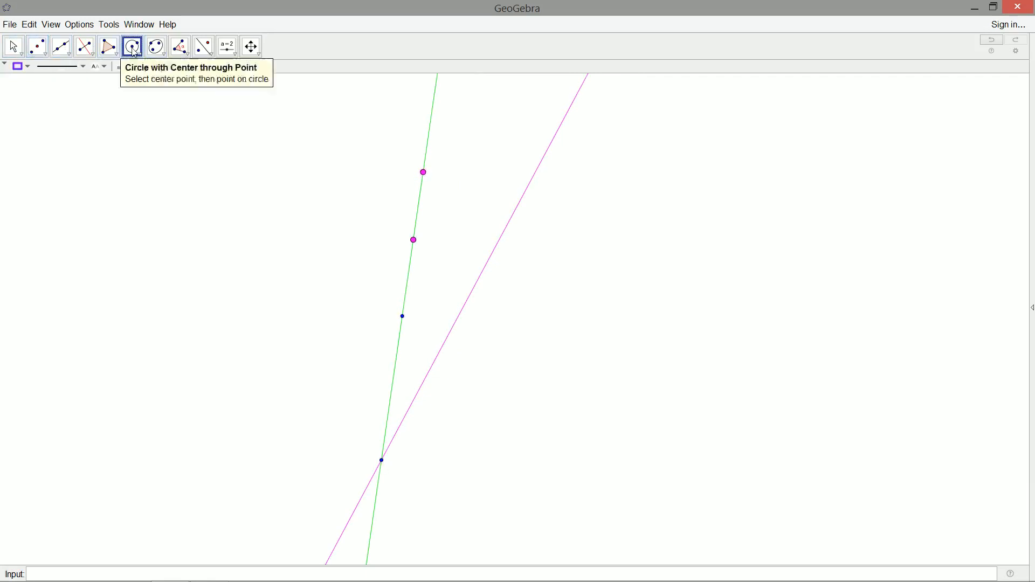
{"action": "left_click", "coordinate": [423, 172]}
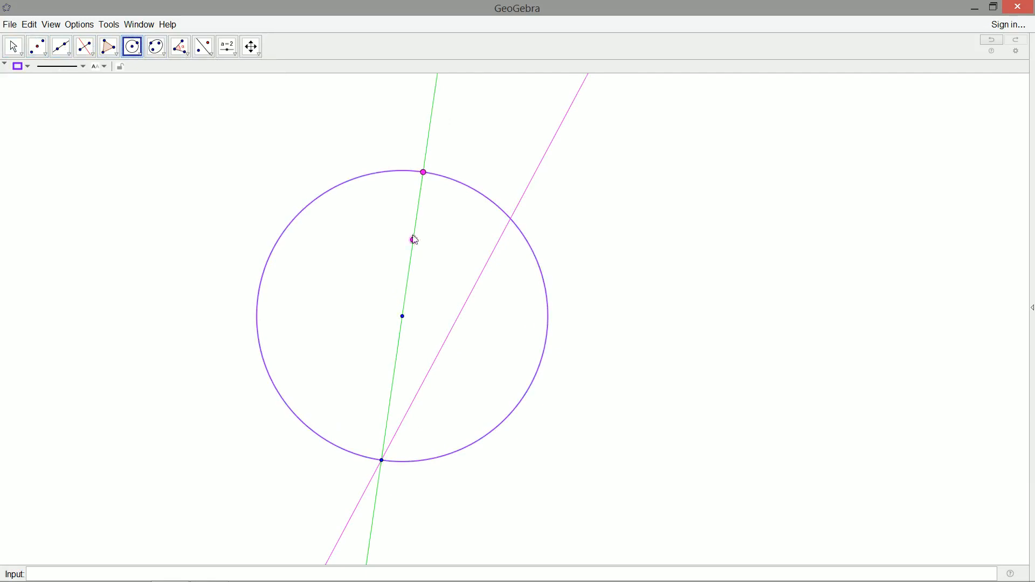
{"action": "left_click", "coordinate": [414, 240]}
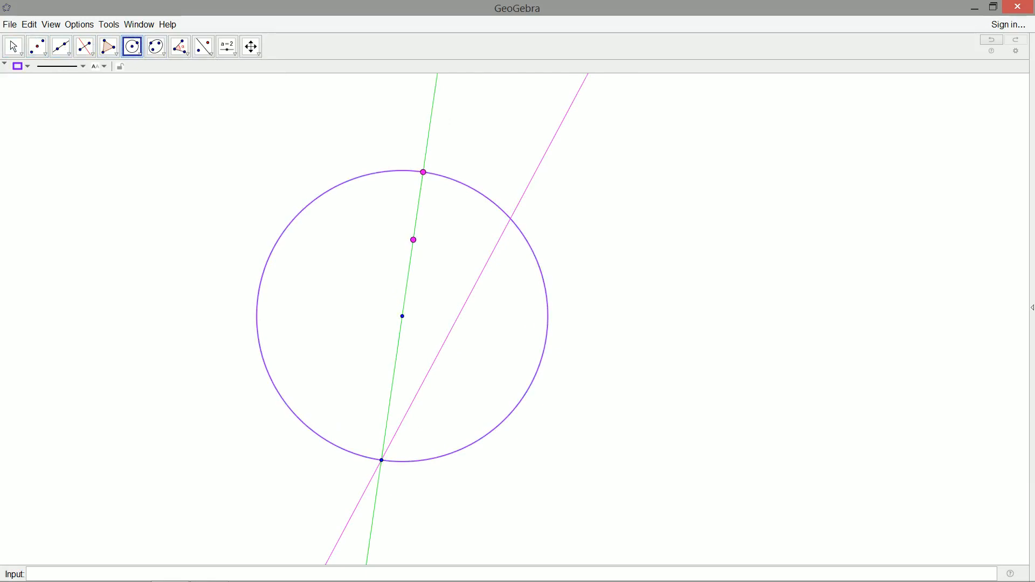
{"action": "mouse_move", "coordinate": [87, 46]}
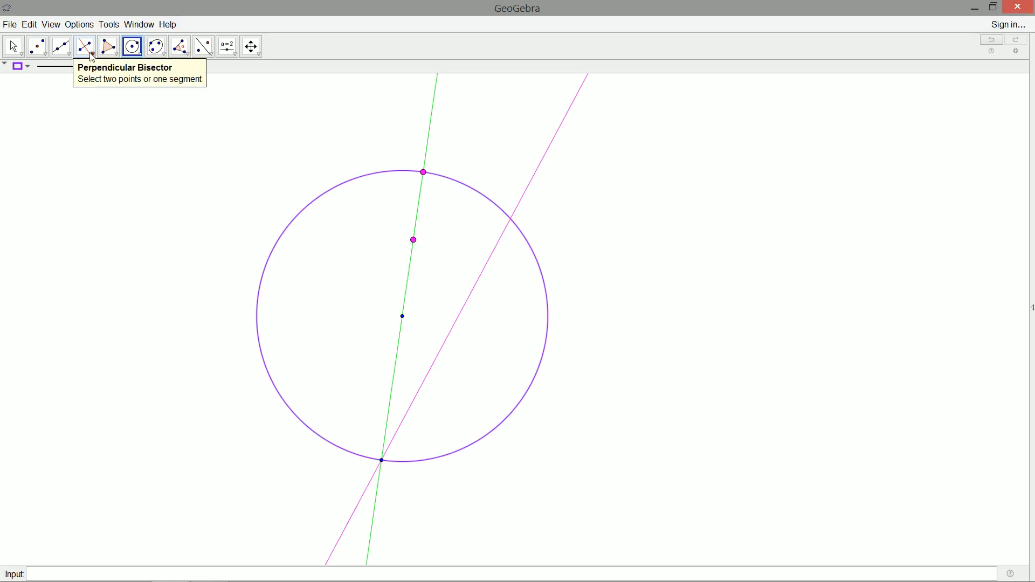
{"action": "left_click", "coordinate": [84, 46]}
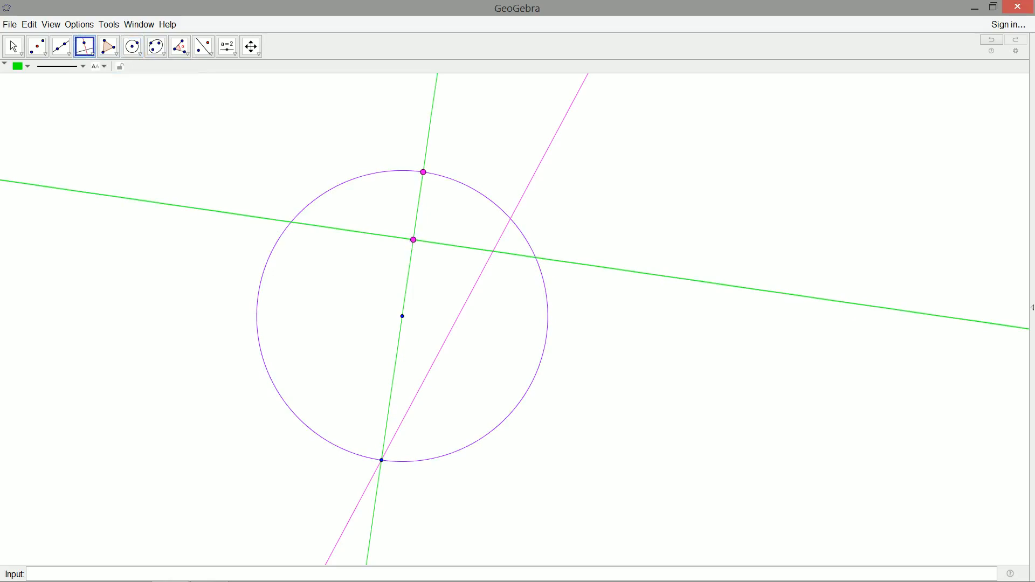
{"action": "mouse_move", "coordinate": [41, 49]}
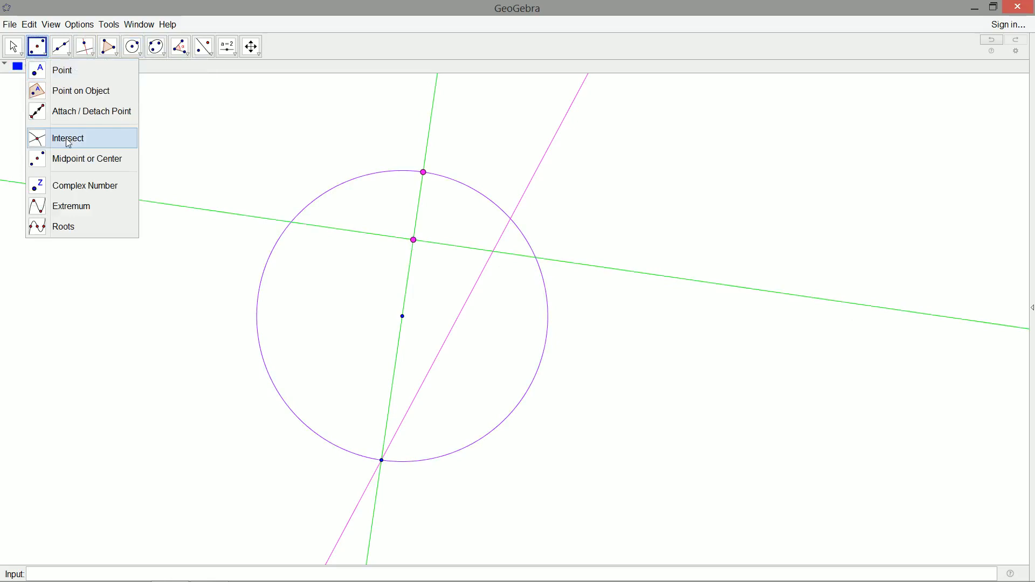
- Intersect the perpendicular with the circle, then draw a larger circle centred on the line crossing
{"action": "left_click", "coordinate": [67, 138]}
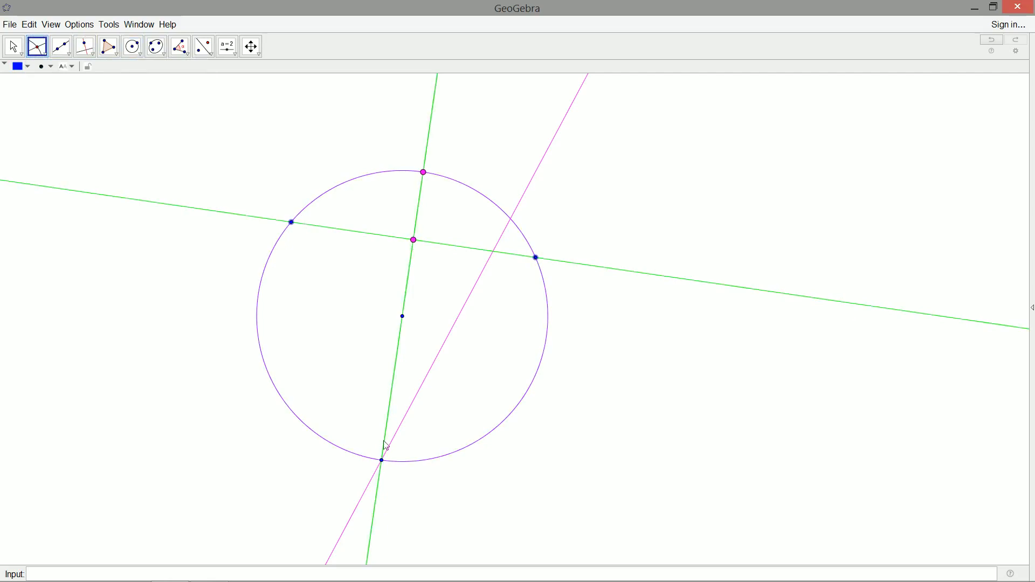
{"action": "left_click", "coordinate": [132, 46]}
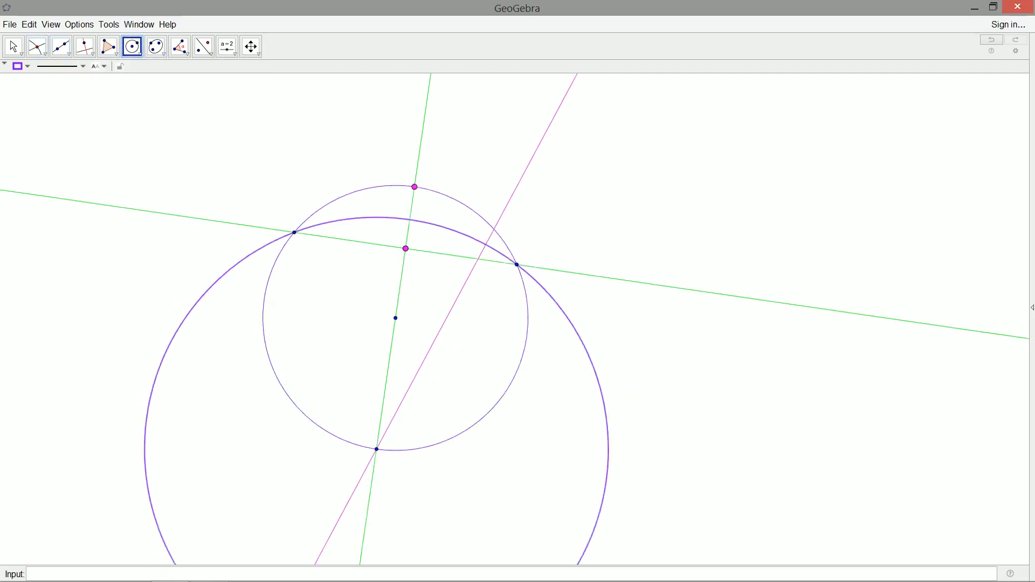
- Clear the helper circles and green lines, keeping the pink line, pink points and blue points
{"action": "left_click", "coordinate": [11, 45]}
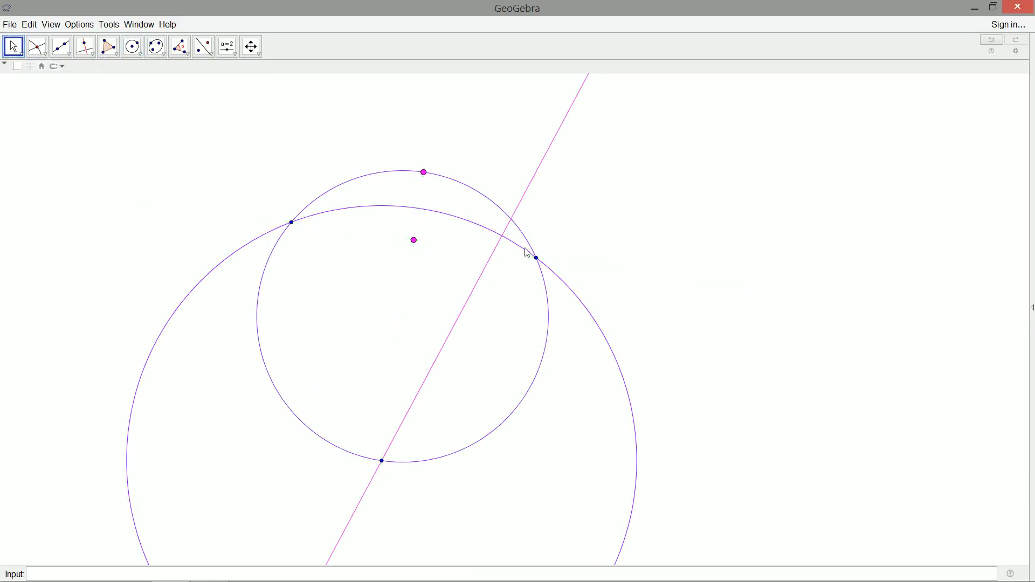
{"action": "mouse_move", "coordinate": [538, 260]}
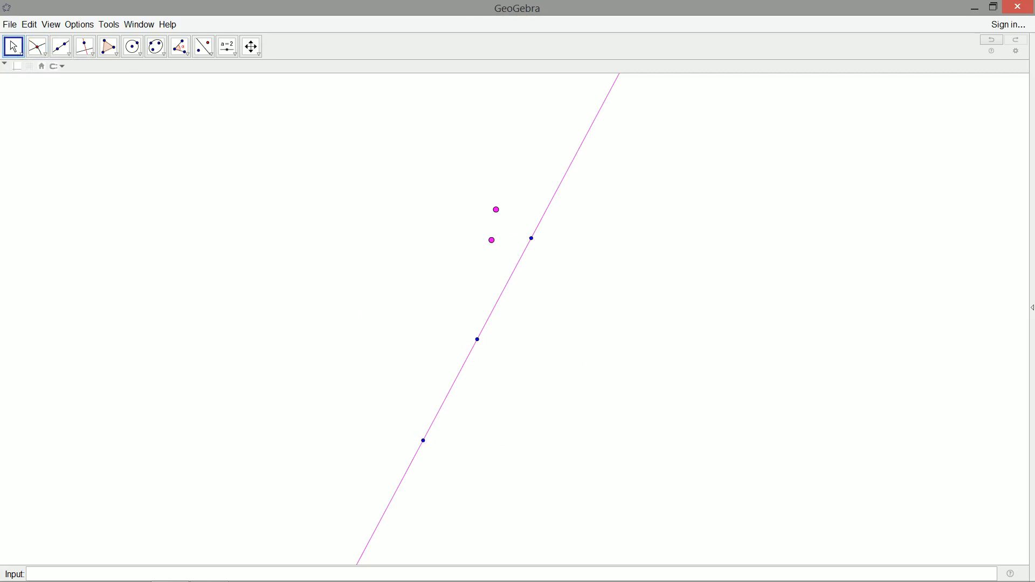
{"action": "mouse_move", "coordinate": [552, 201]}
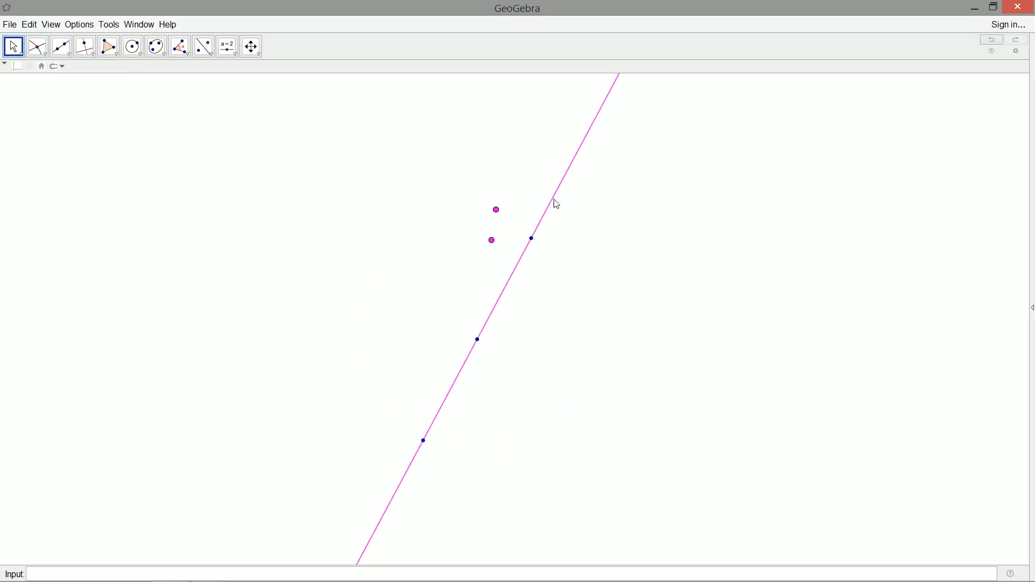
{"action": "mouse_move", "coordinate": [482, 337]}
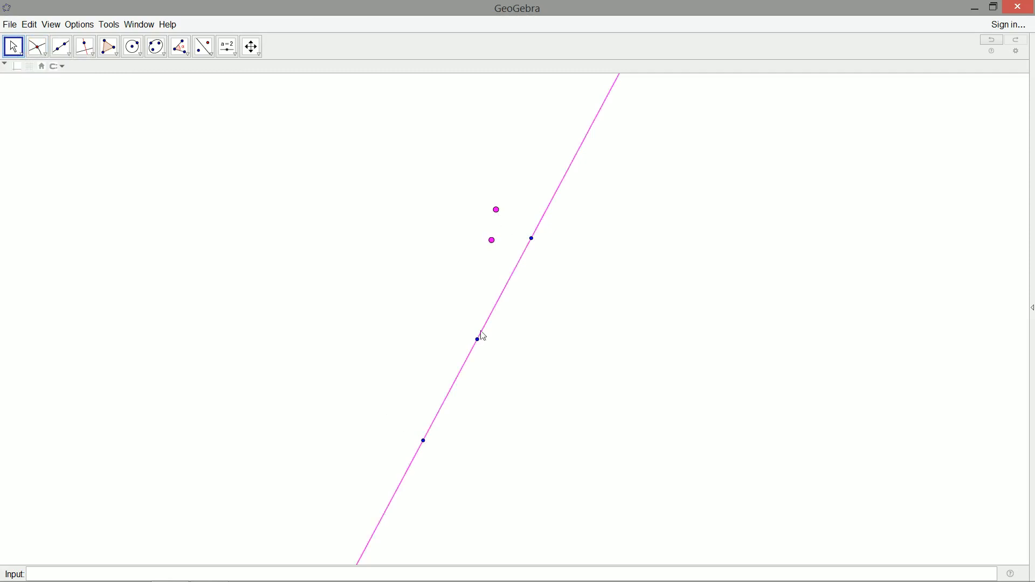
{"action": "left_click", "coordinate": [477, 338]}
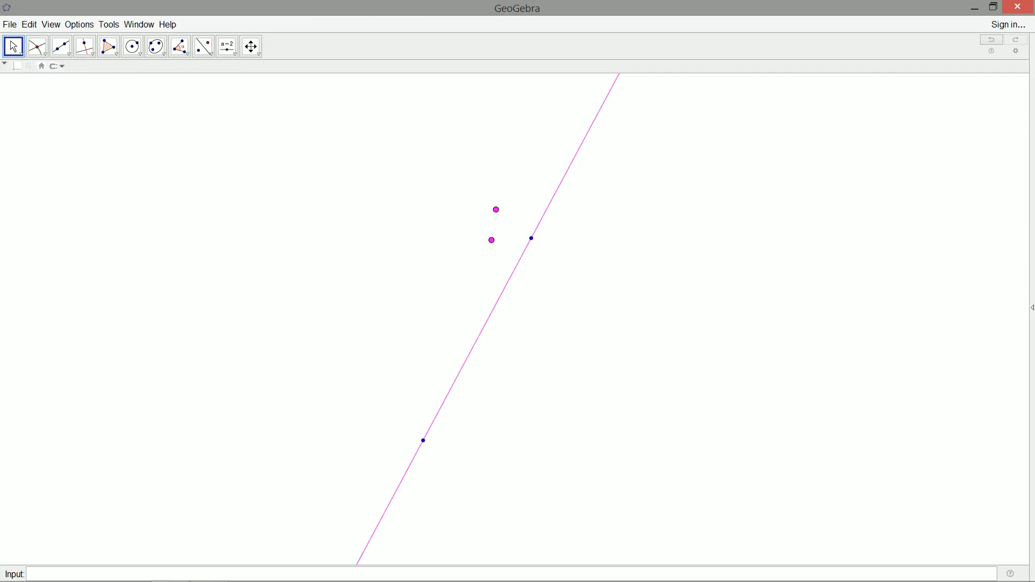
{"action": "mouse_move", "coordinate": [565, 181]}
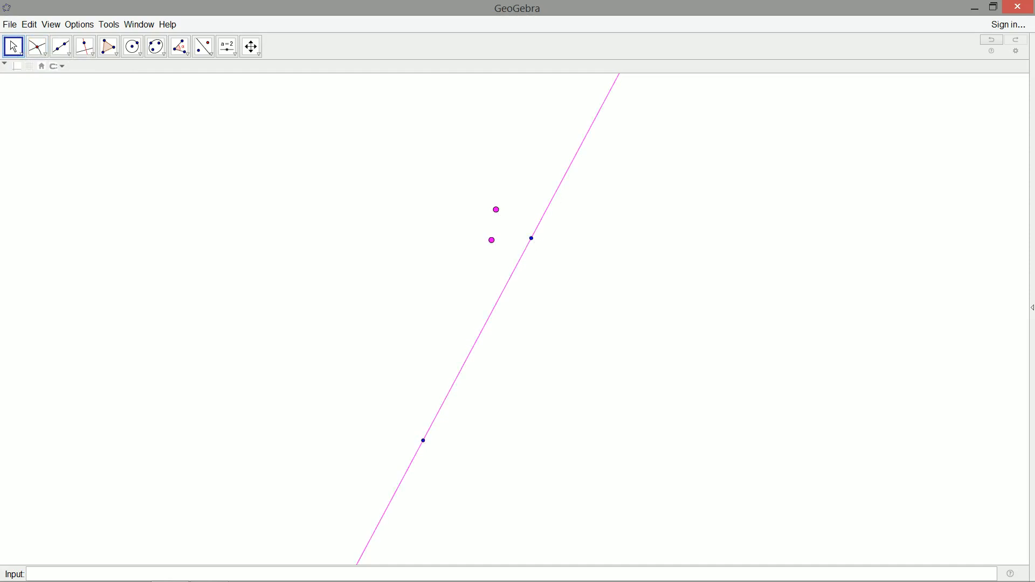
{"action": "left_click", "coordinate": [132, 46]}
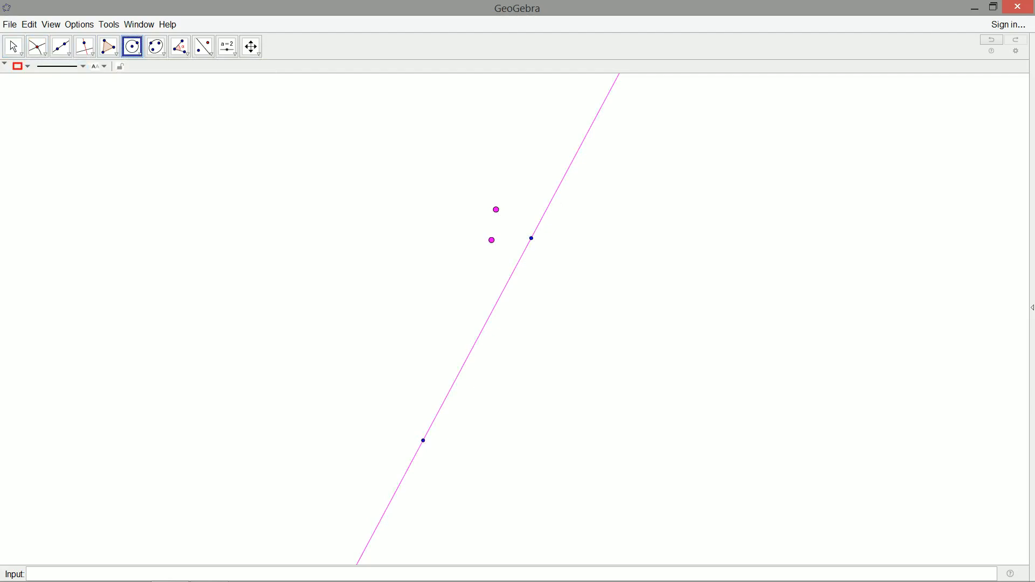
- Draw red three-point circles through both pink points and a line point, then move a pink point closer
{"action": "left_click", "coordinate": [132, 45]}
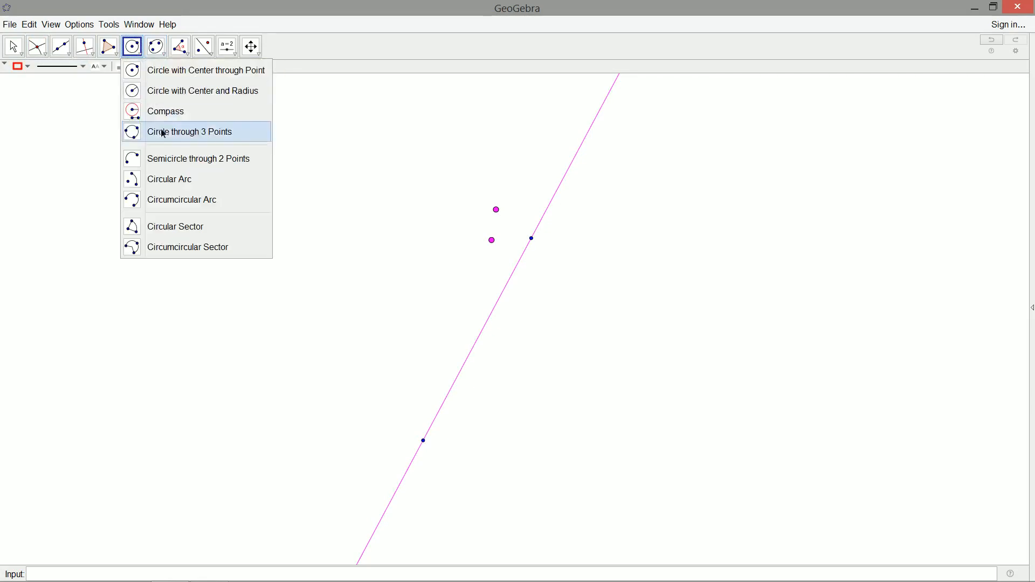
{"action": "left_click", "coordinate": [188, 132]}
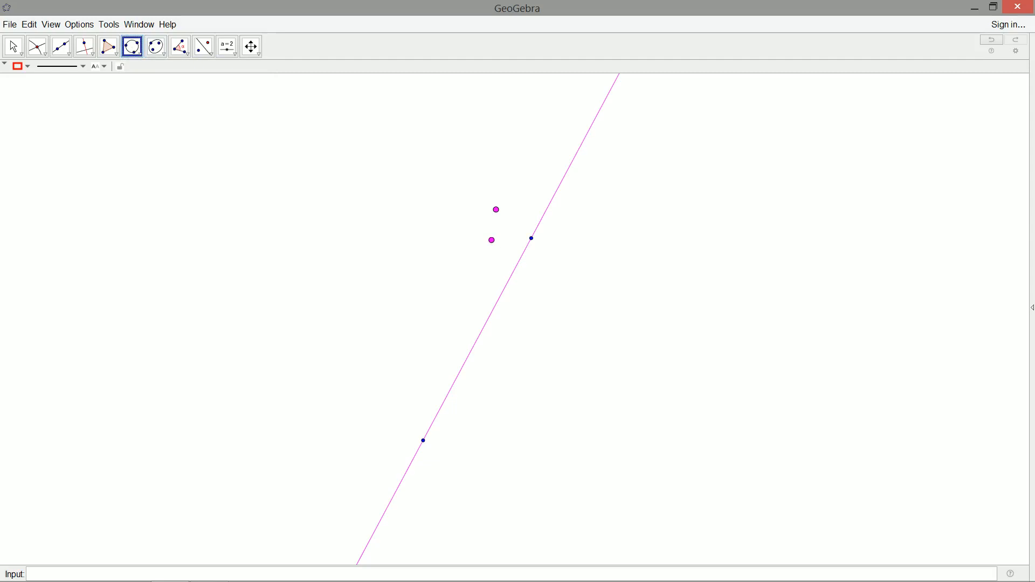
{"action": "mouse_move", "coordinate": [496, 210]}
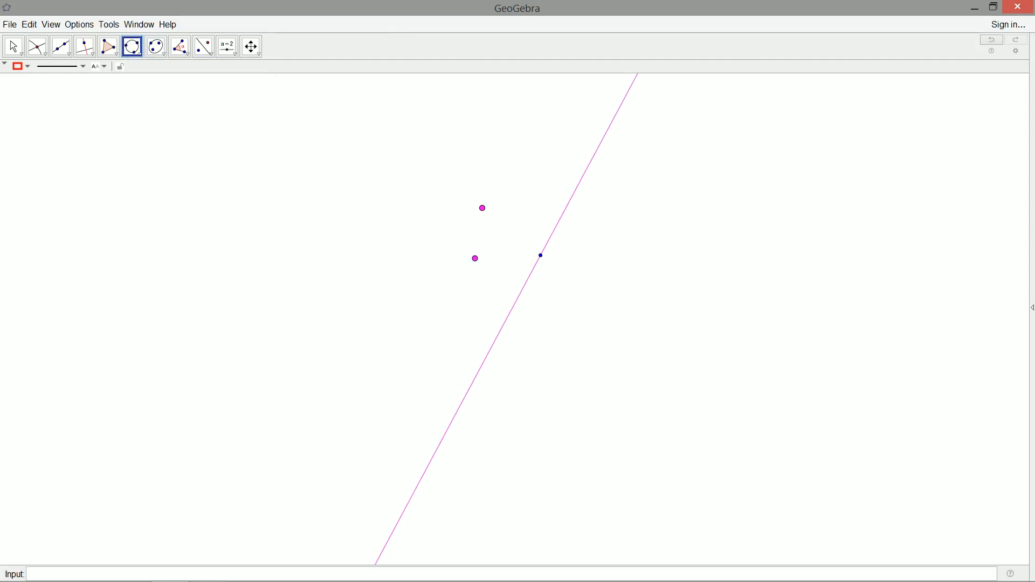
{"action": "left_click", "coordinate": [540, 255]}
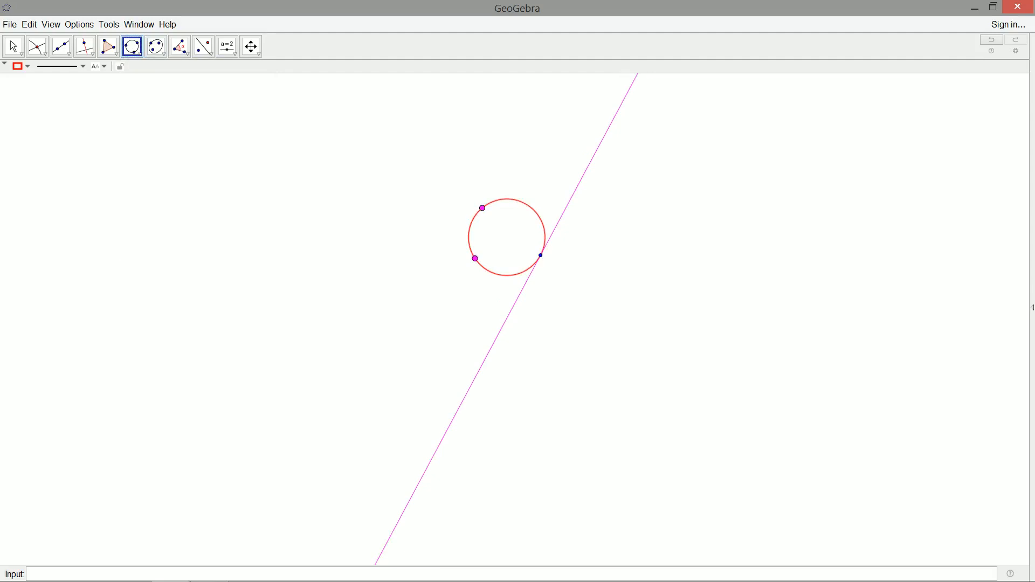
{"action": "left_click_drag", "start_coordinate": [482, 209], "coordinate": [465, 199]}
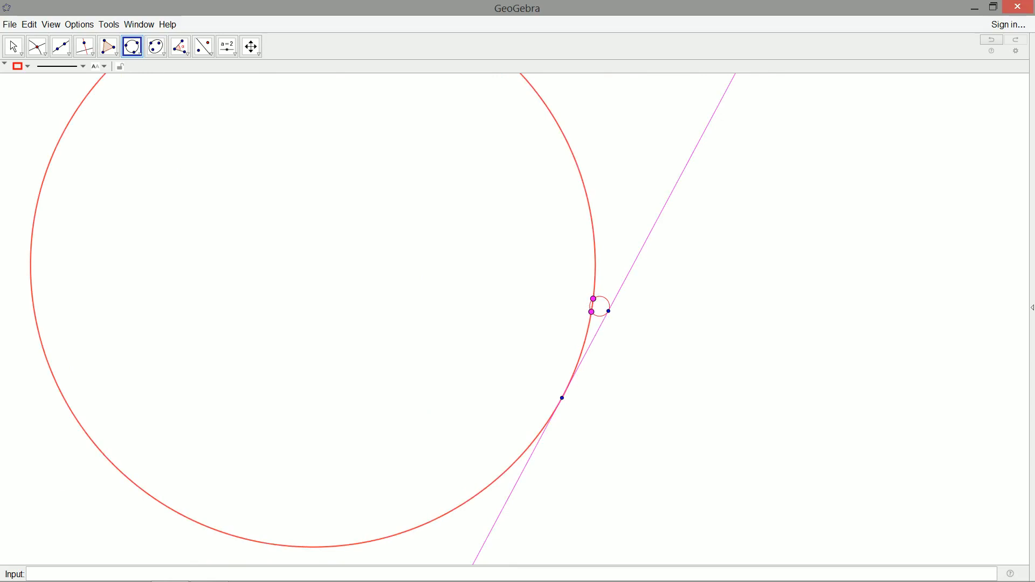
- Drag both pink points to new spots, giving one large and one small tangent circle
{"action": "left_click", "coordinate": [12, 46]}
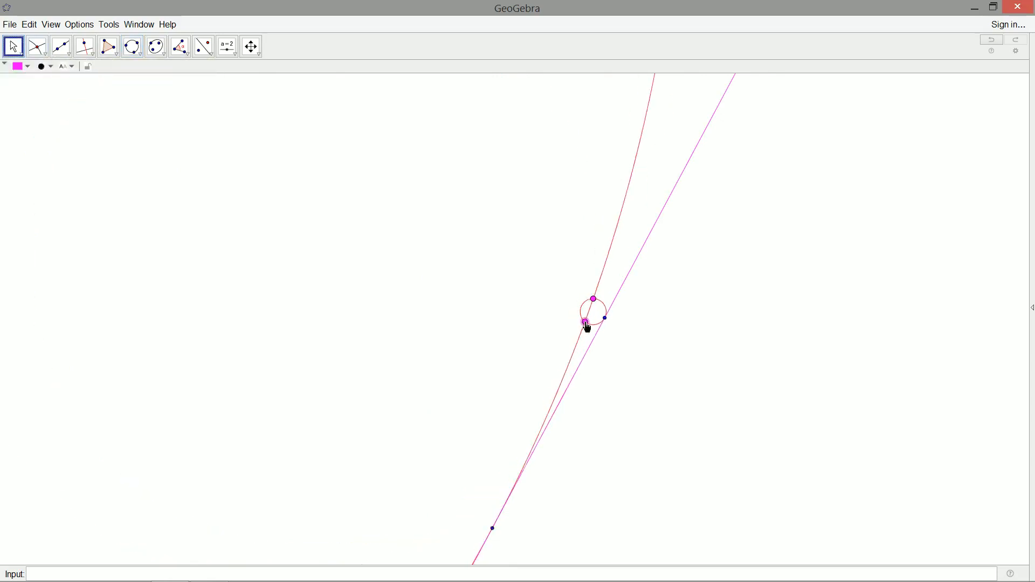
{"action": "left_click_drag", "start_coordinate": [582, 323], "coordinate": [585, 292]}
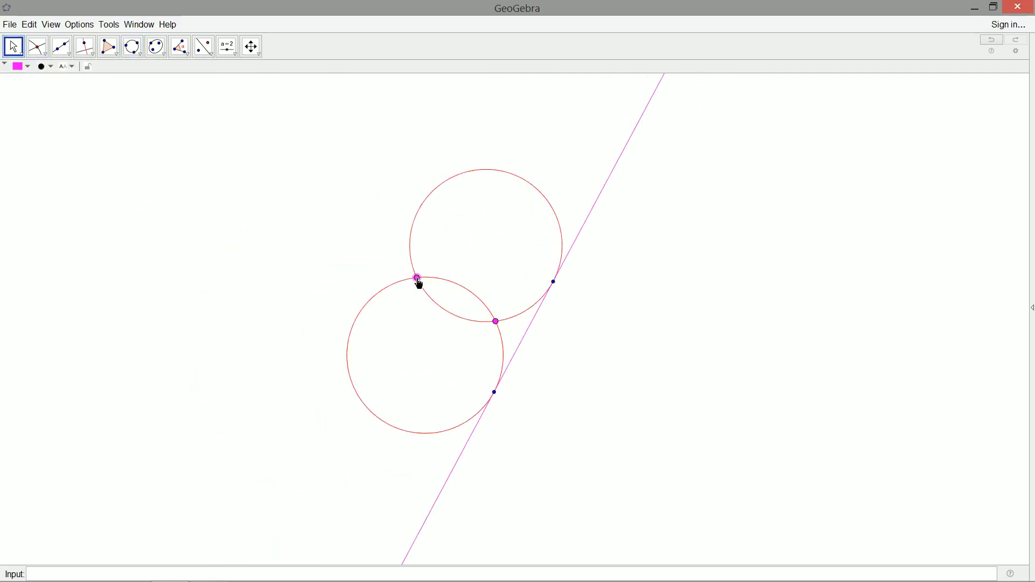
{"action": "left_click_drag", "start_coordinate": [417, 279], "coordinate": [458, 274]}
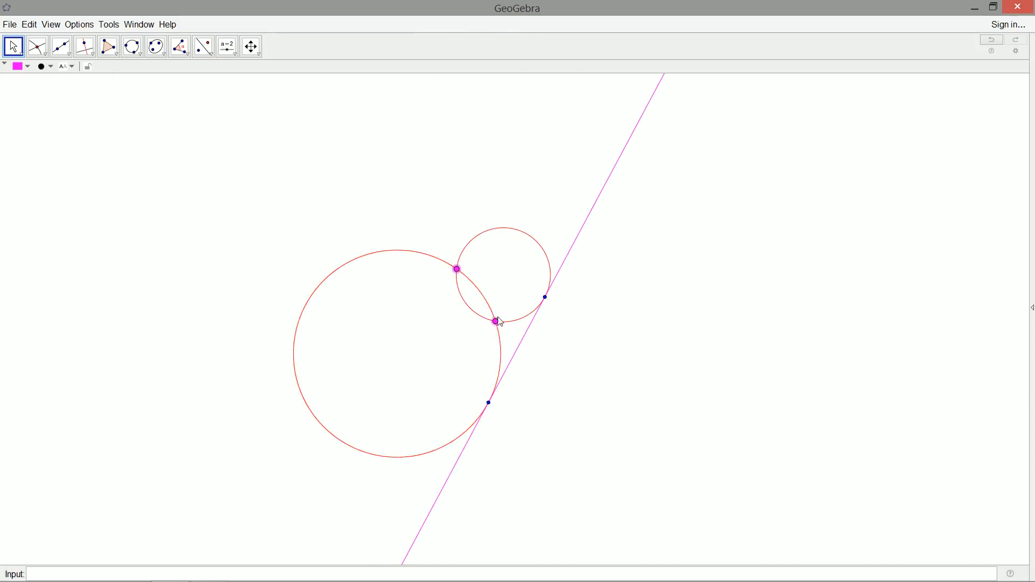
{"action": "mouse_move", "coordinate": [496, 329]}
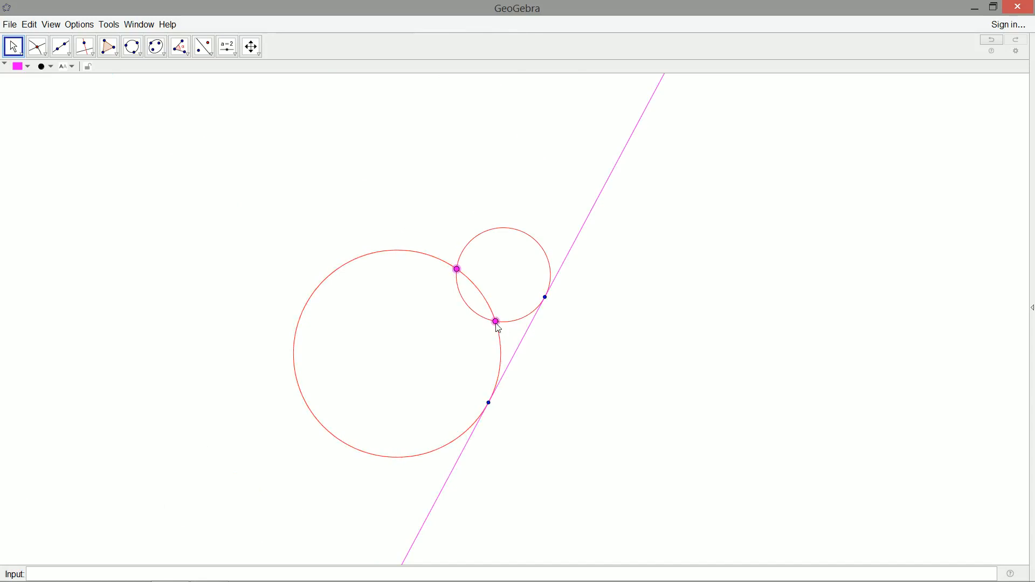
- Draw a green line through the pink points, mark its crossing with the pink line, hide circles
{"action": "left_click", "coordinate": [60, 44]}
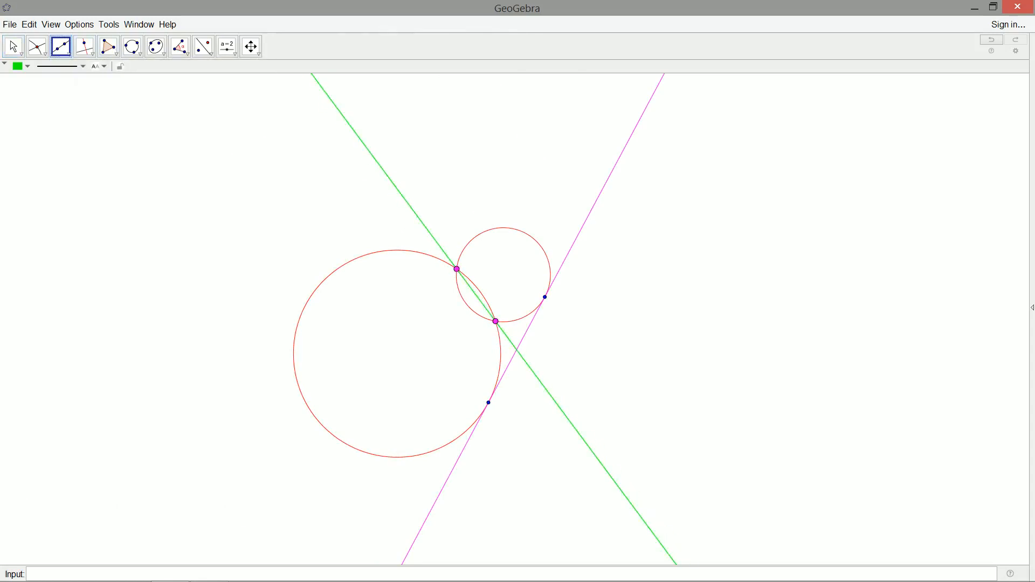
{"action": "left_click", "coordinate": [39, 49]}
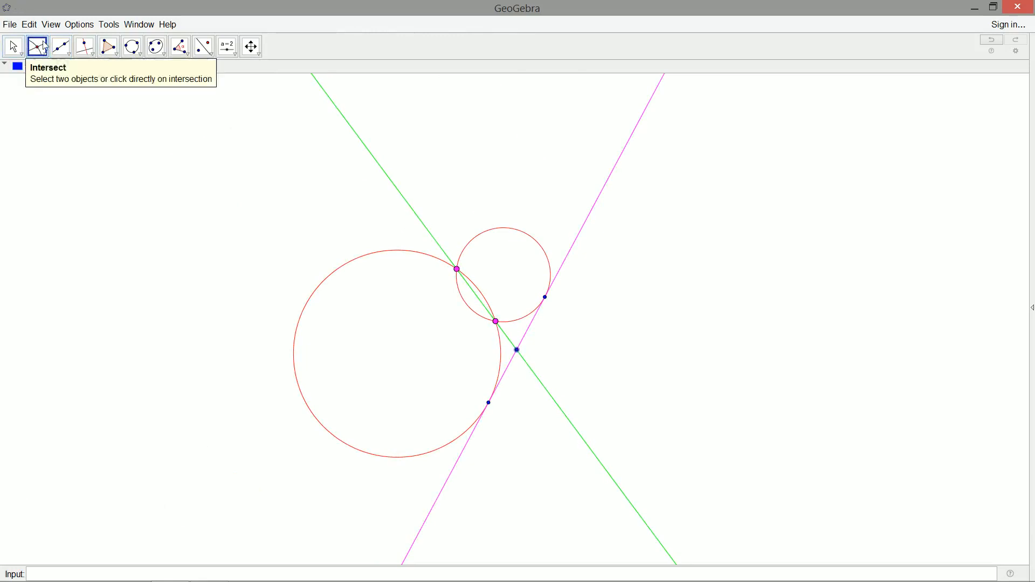
{"action": "left_click", "coordinate": [13, 46]}
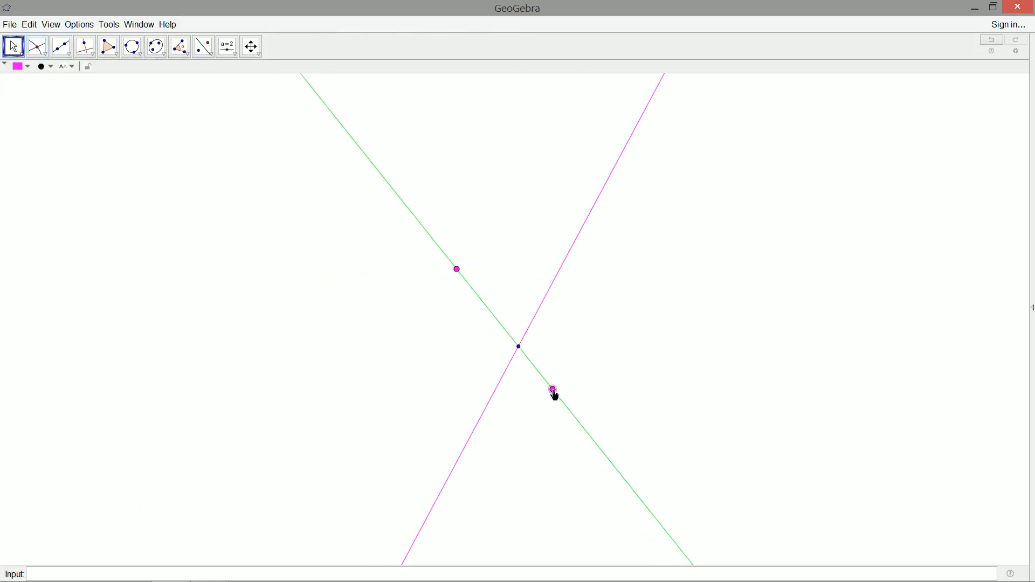
- Slide a pink point along the green line so both red circles reappear through it
{"action": "left_click_drag", "start_coordinate": [552, 389], "coordinate": [560, 393]}
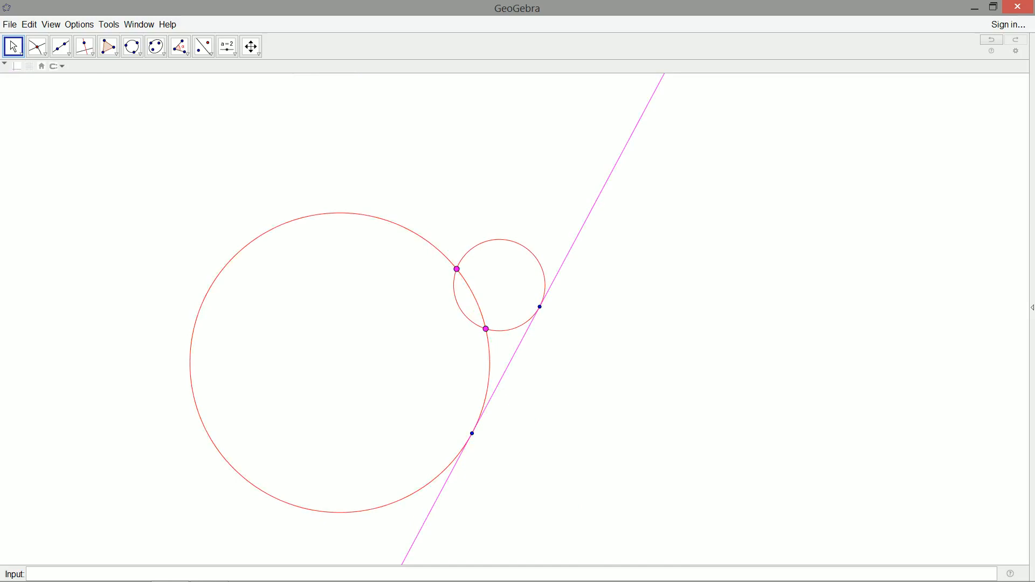
{"action": "mouse_move", "coordinate": [479, 331]}
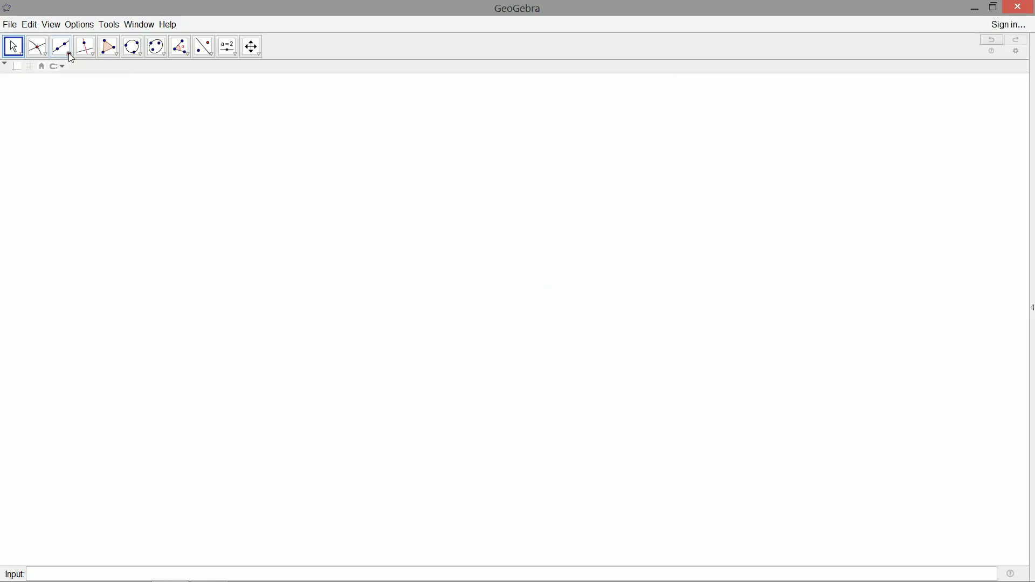
{"action": "mouse_move", "coordinate": [155, 47]}
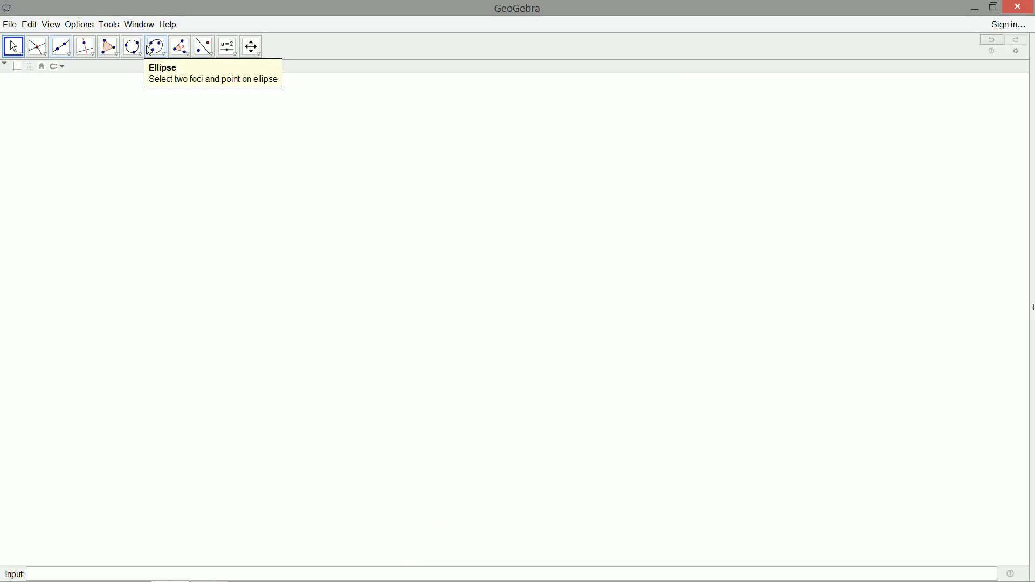
- Draw a new line through two points and colour it pink
{"action": "left_click", "coordinate": [60, 45]}
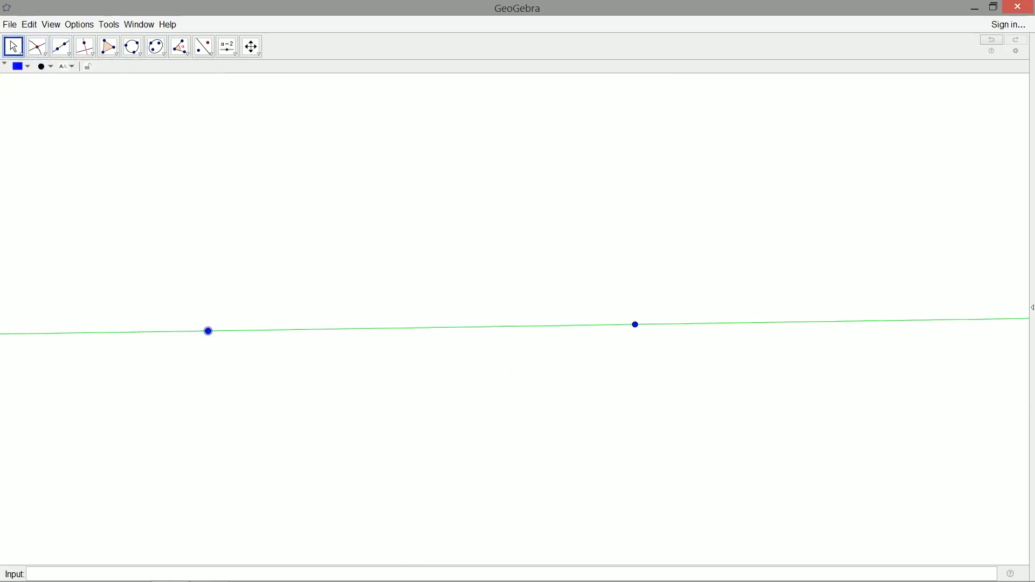
{"action": "left_click", "coordinate": [626, 331]}
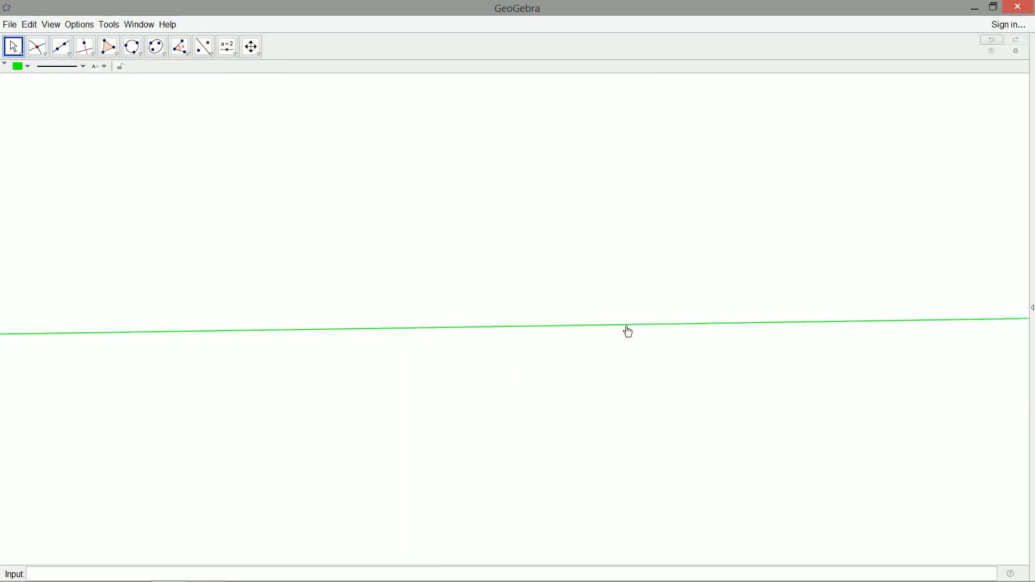
{"action": "left_click", "coordinate": [27, 66]}
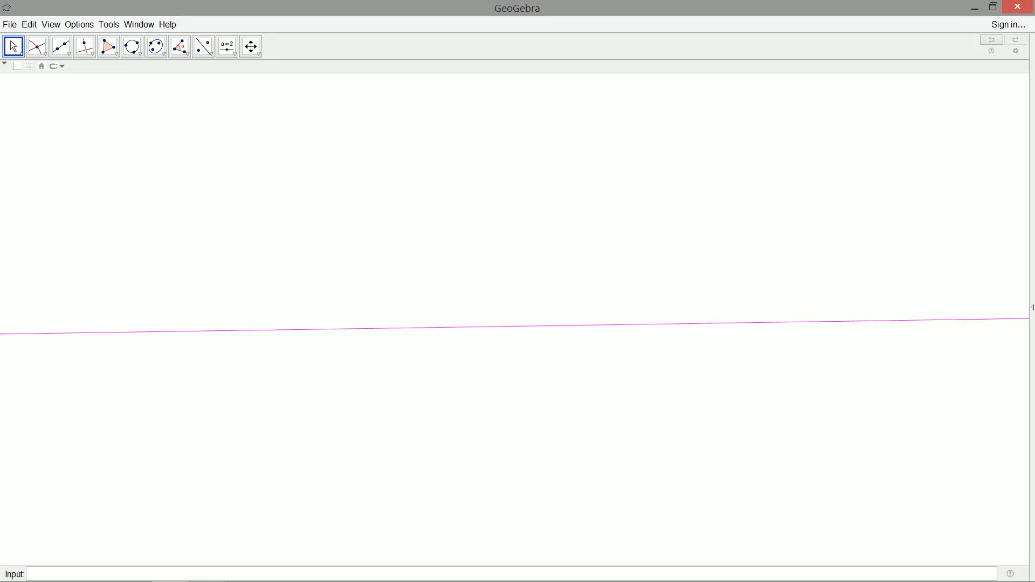
- Place a second blue point level with the first on the helper line
{"action": "left_click", "coordinate": [31, 50]}
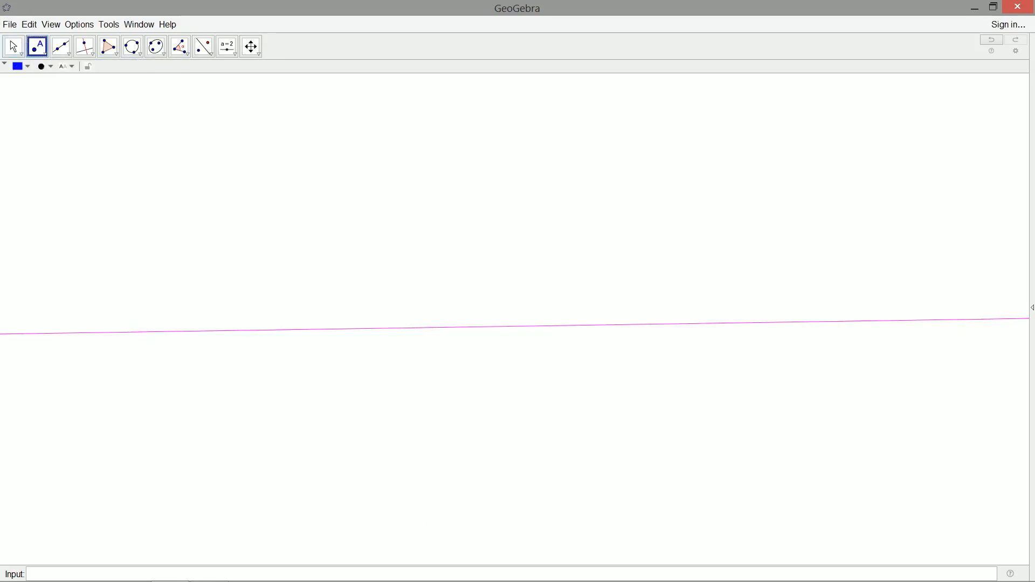
{"action": "left_click", "coordinate": [85, 46]}
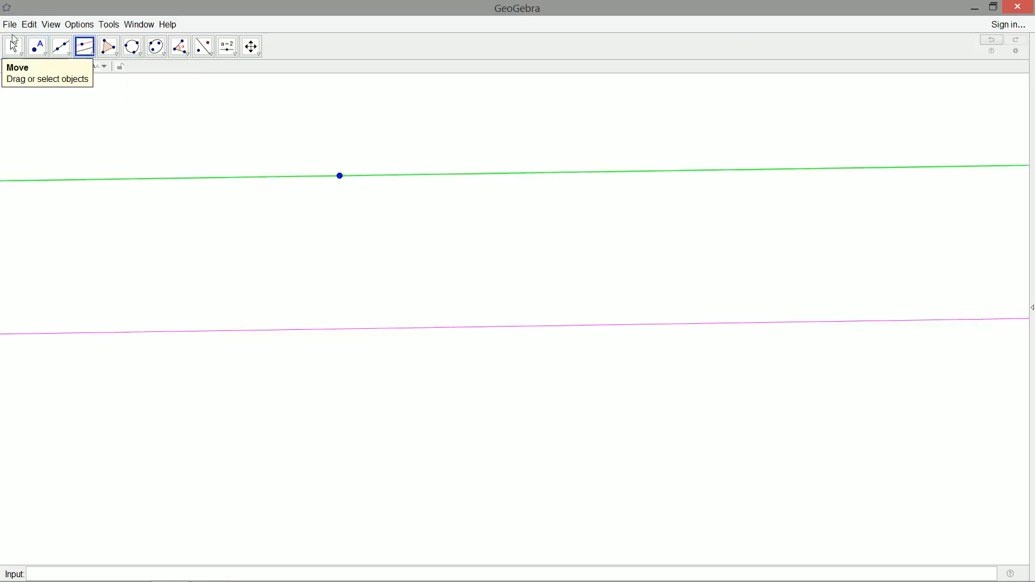
{"action": "left_click", "coordinate": [35, 49]}
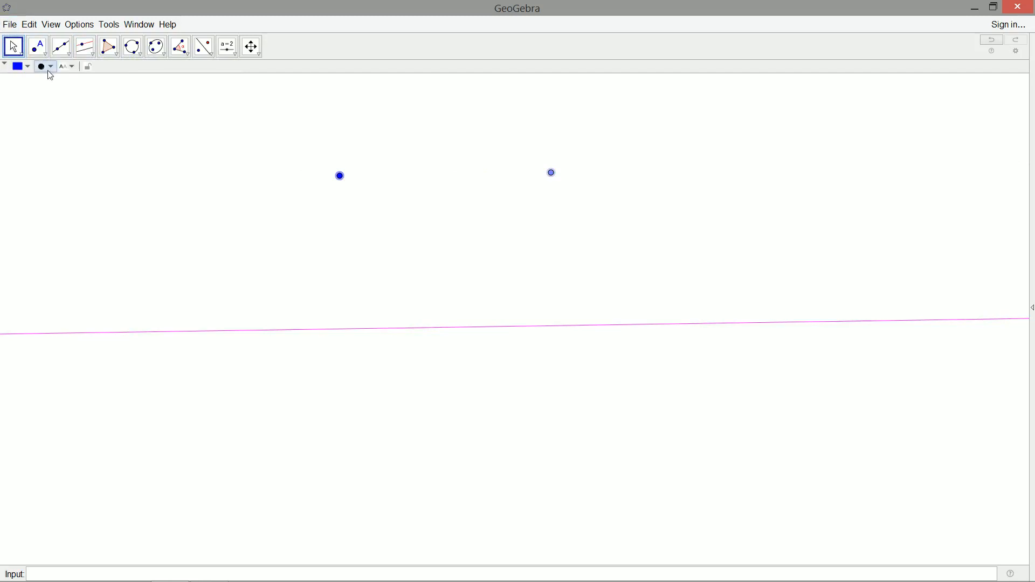
- Recolour both points above the line pink to match the pink line
{"action": "left_click", "coordinate": [23, 66]}
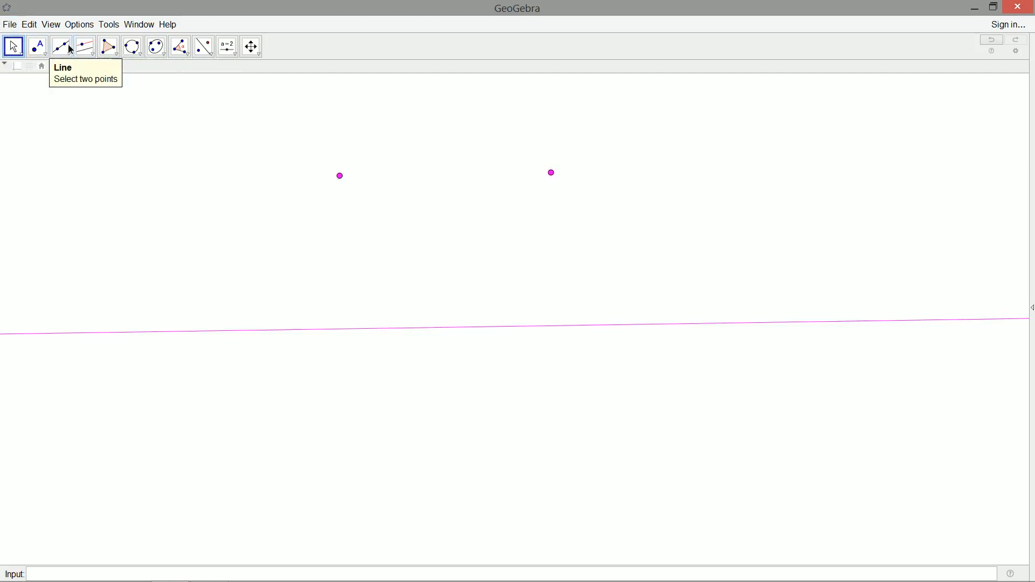
{"action": "left_click", "coordinate": [551, 173]}
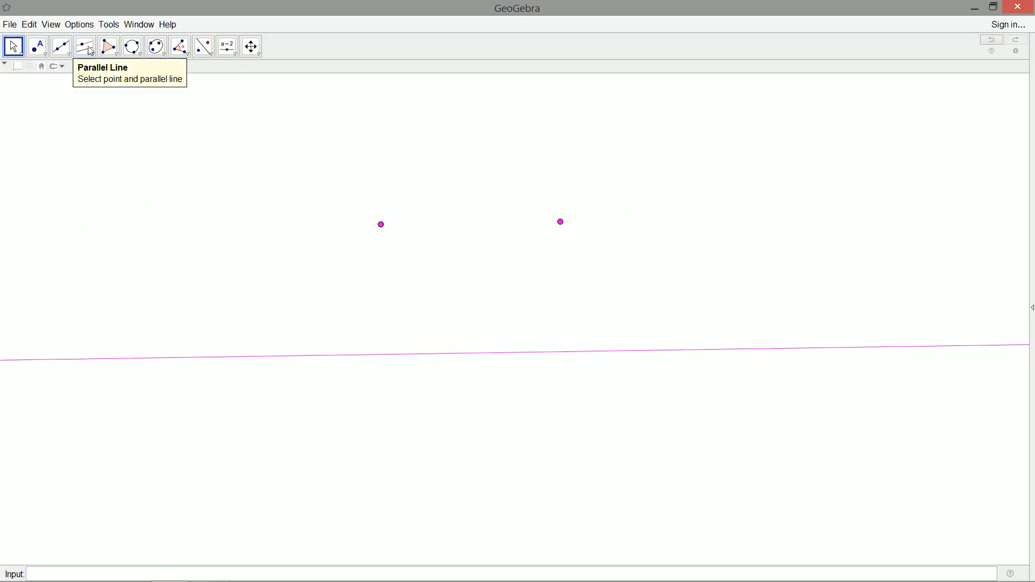
- Construct the green perpendicular bisector of the two pink points, crossing the pink line
{"action": "left_click", "coordinate": [86, 45]}
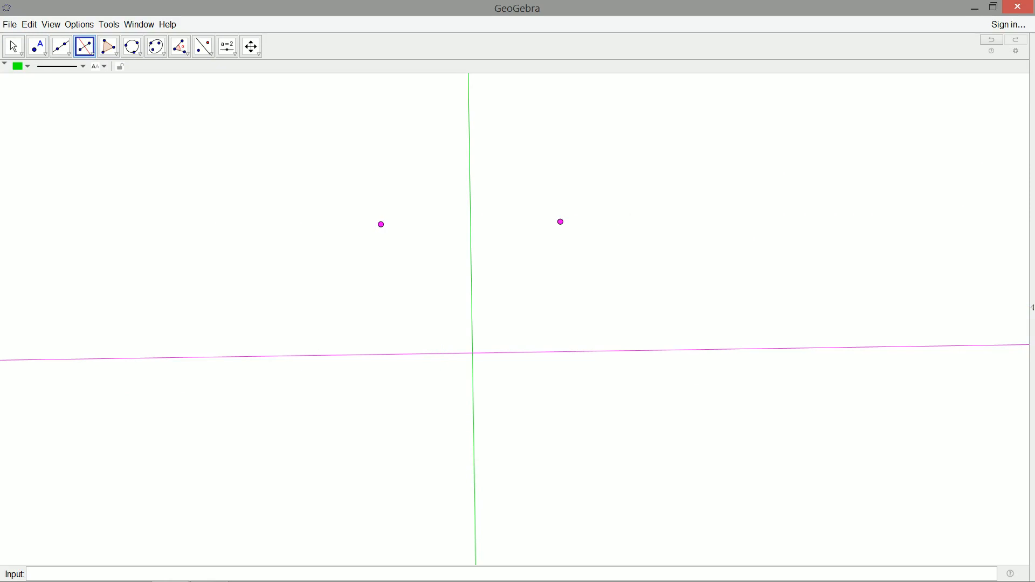
{"action": "mouse_move", "coordinate": [155, 46]}
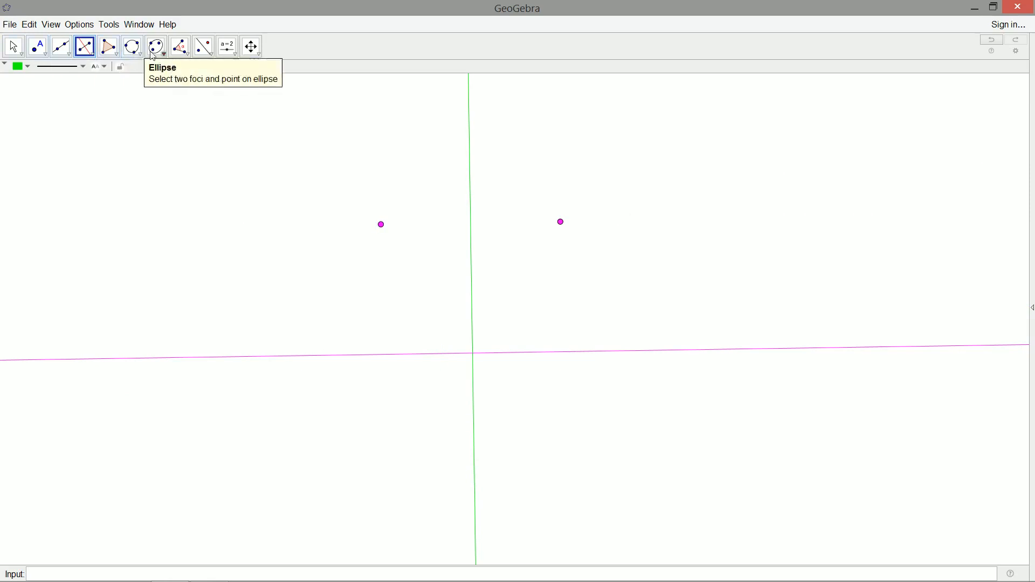
{"action": "left_click", "coordinate": [131, 46]}
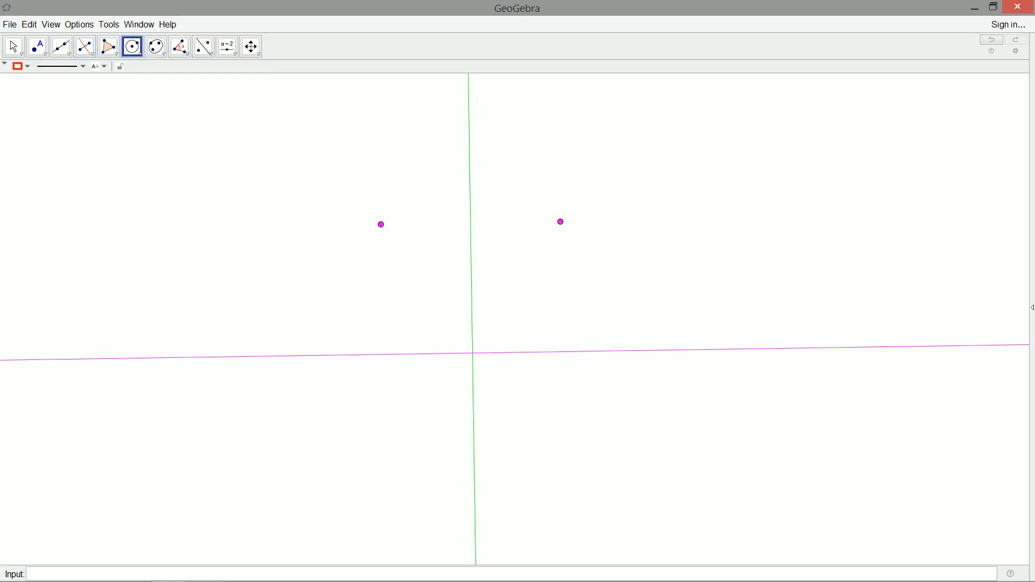
{"action": "left_click", "coordinate": [560, 222]}
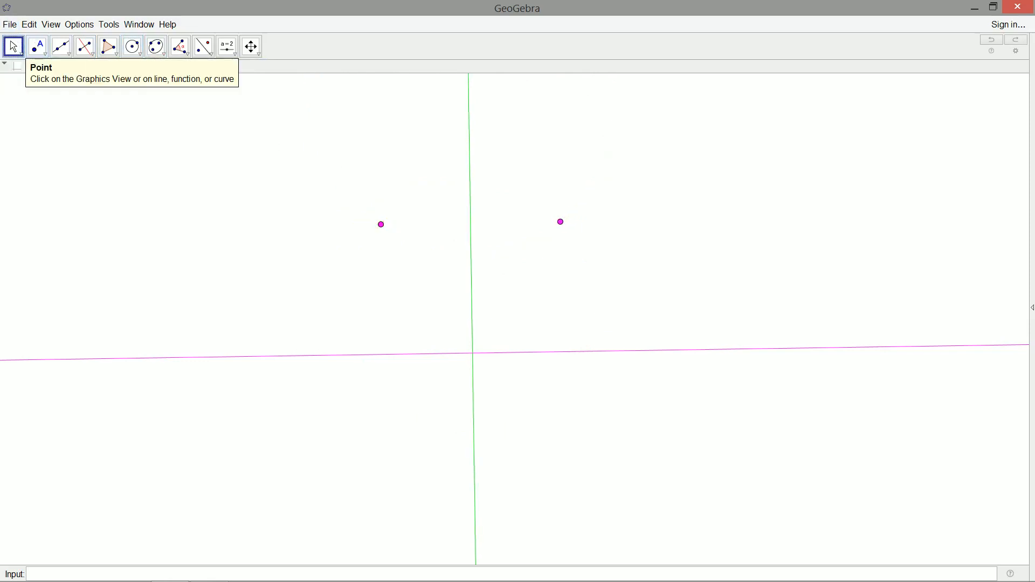
{"action": "mouse_move", "coordinate": [469, 258]}
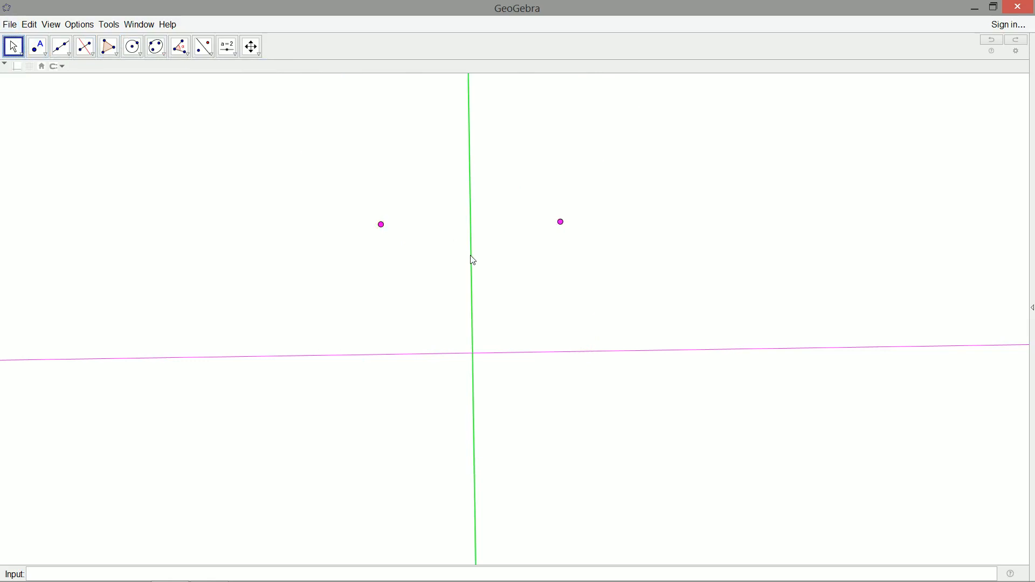
- Place a point where the green bisector intersects the pink line
{"action": "left_click", "coordinate": [42, 48]}
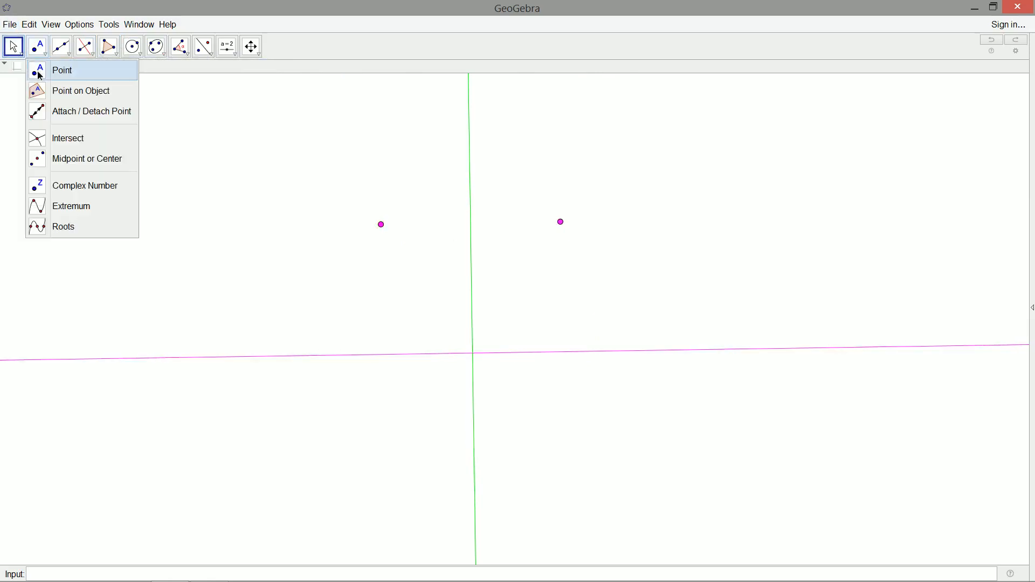
{"action": "left_click", "coordinate": [62, 70]}
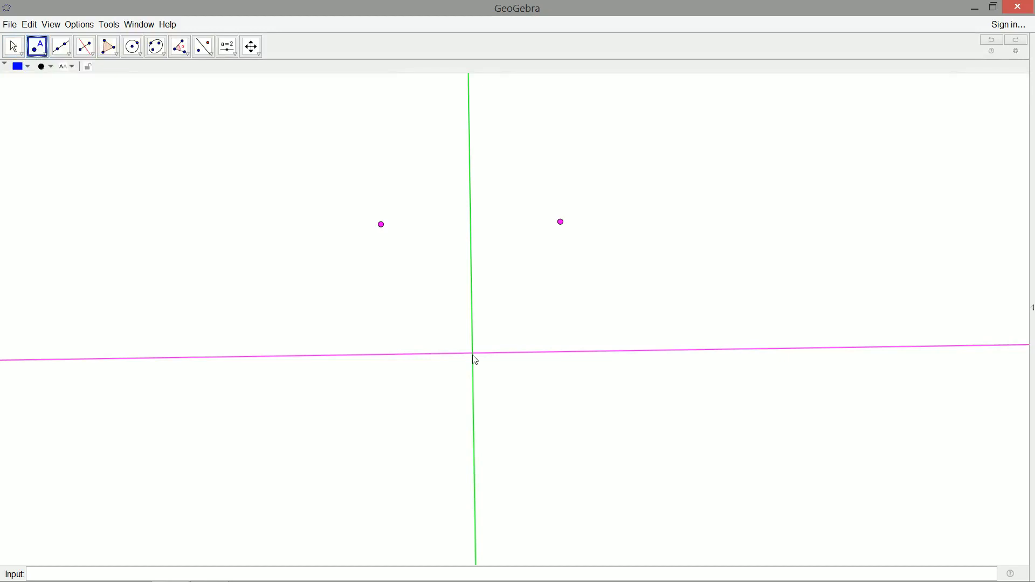
{"action": "left_click", "coordinate": [472, 353]}
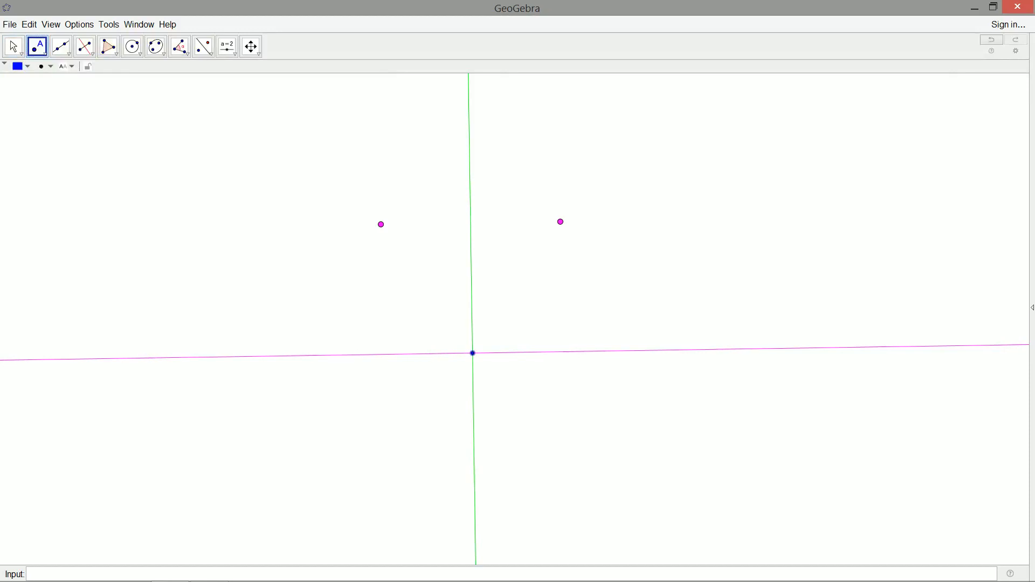
{"action": "mouse_move", "coordinate": [150, 71]}
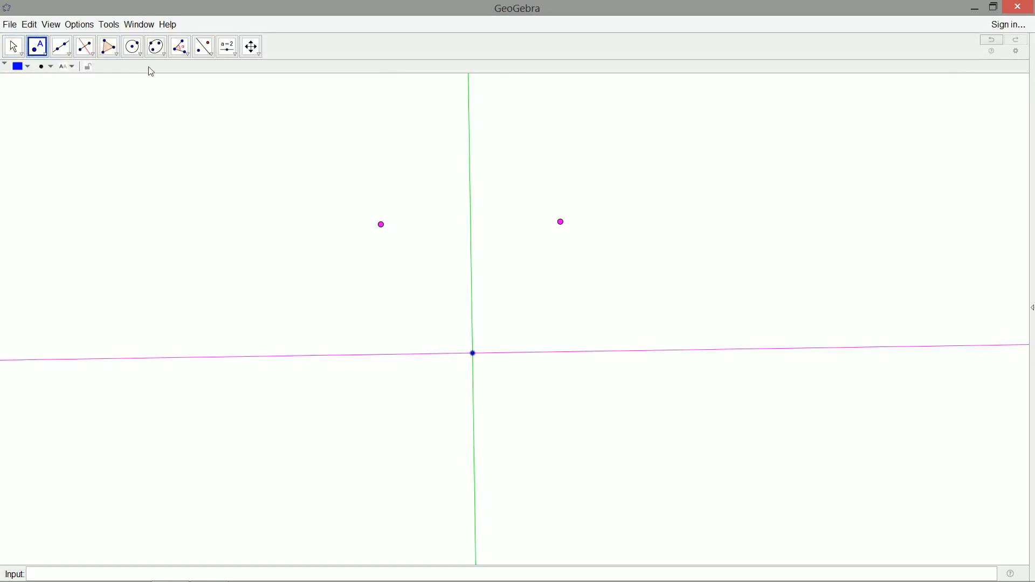
- Draw a red circle through three points, starting at the left pink point
{"action": "left_click", "coordinate": [131, 46]}
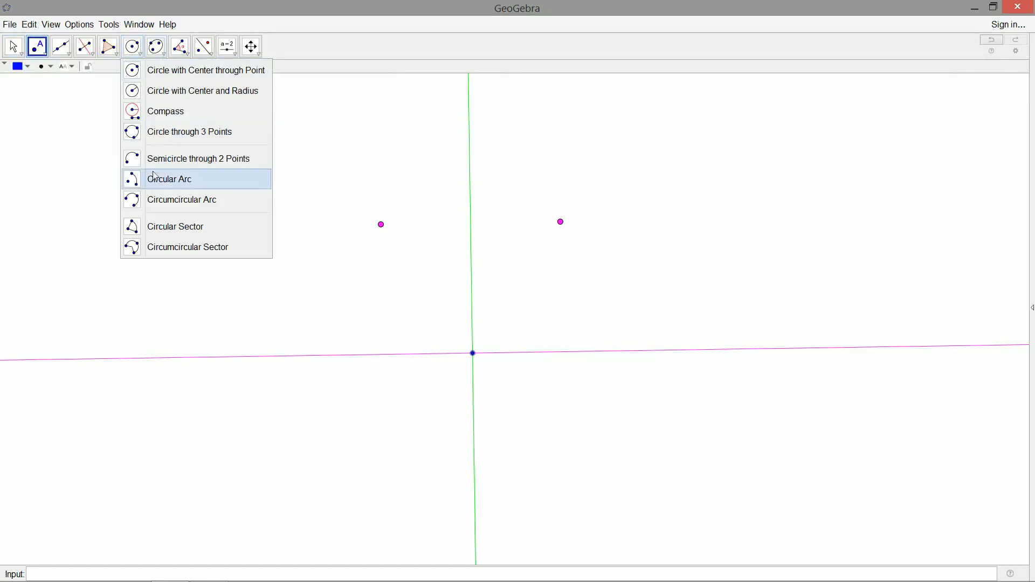
{"action": "left_click", "coordinate": [169, 178]}
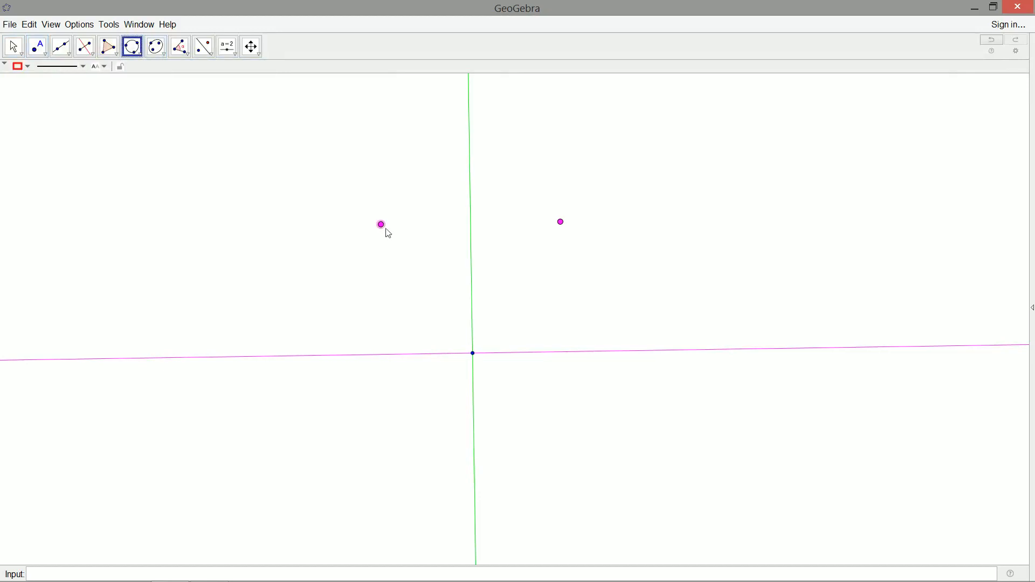
{"action": "left_click", "coordinate": [380, 224]}
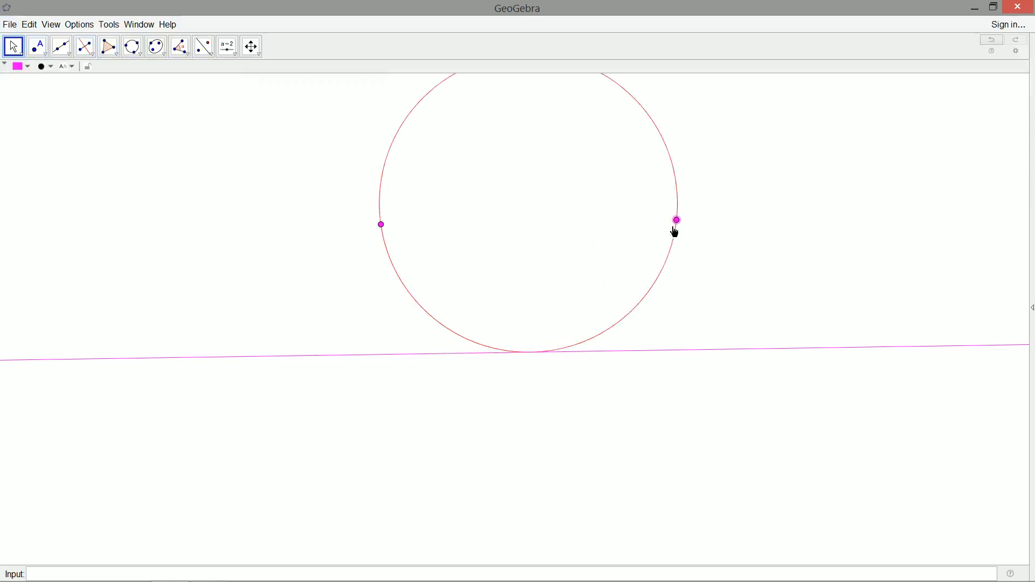
- Drag the pink points left, right and apart; the circle stays tangent to the line
{"action": "left_click_drag", "start_coordinate": [676, 220], "coordinate": [717, 220]}
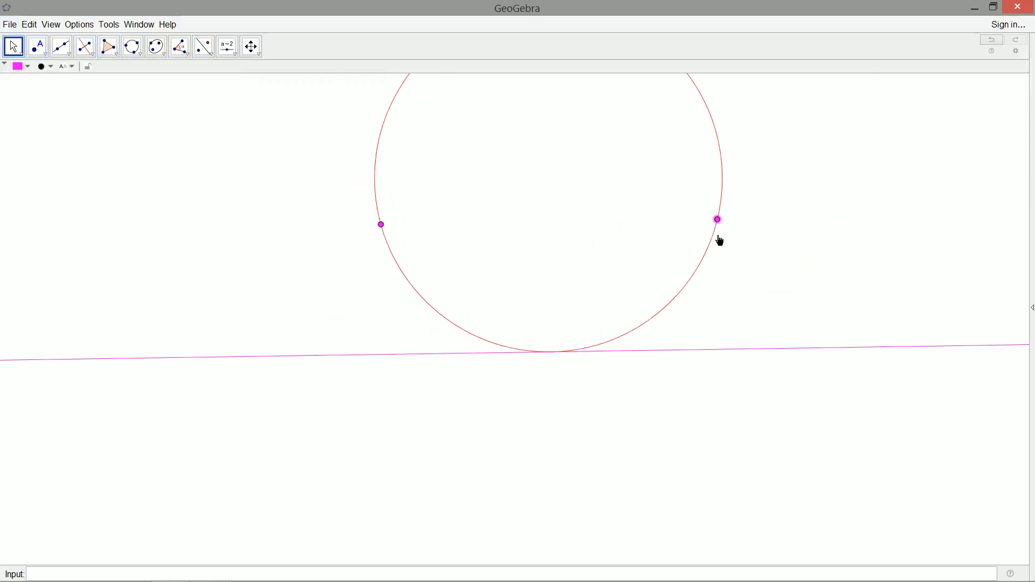
{"action": "left_click_drag", "start_coordinate": [718, 220], "coordinate": [201, 231]}
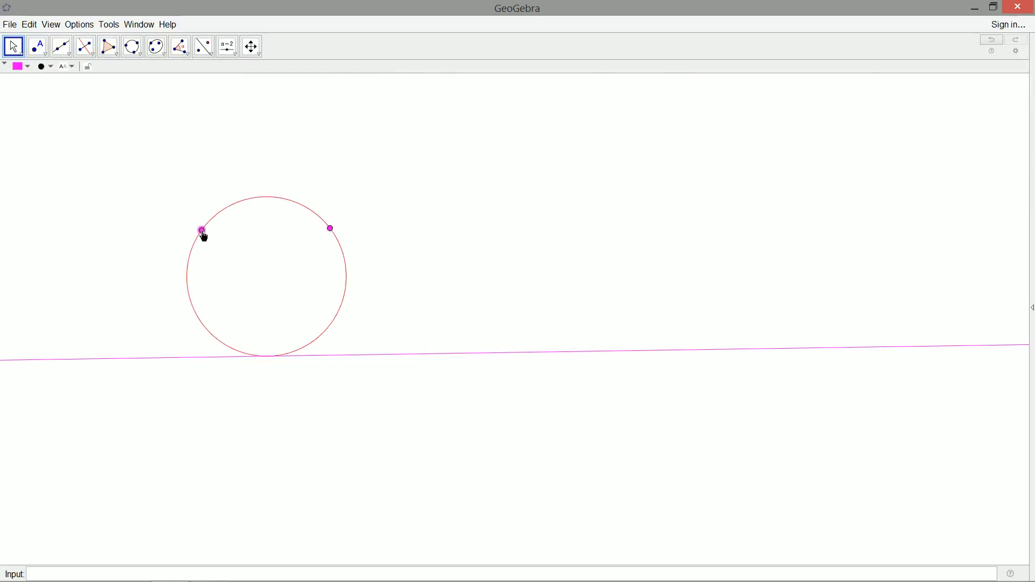
{"action": "left_click_drag", "start_coordinate": [202, 231], "coordinate": [374, 218]}
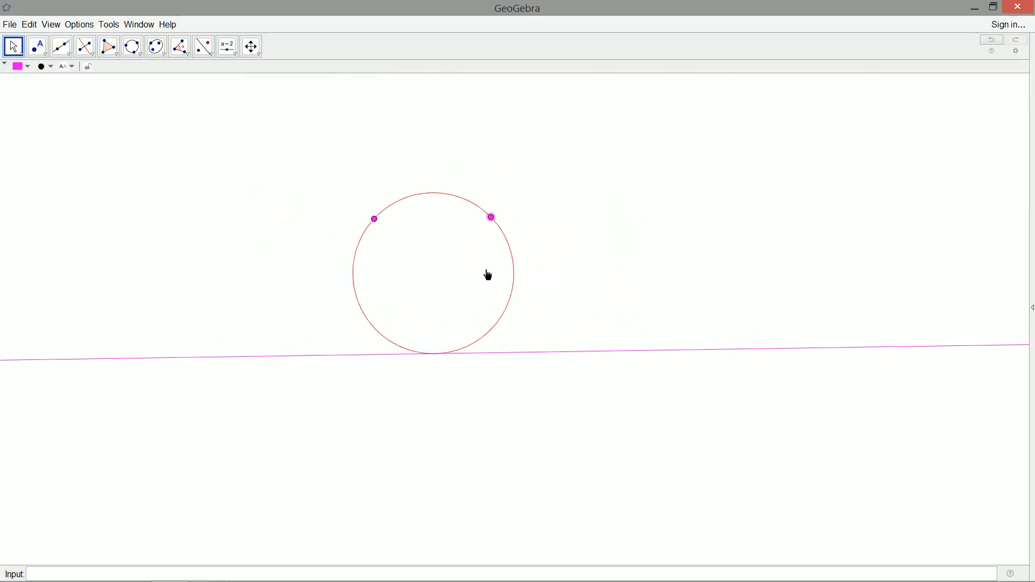
{"action": "left_click_drag", "start_coordinate": [491, 218], "coordinate": [570, 216]}
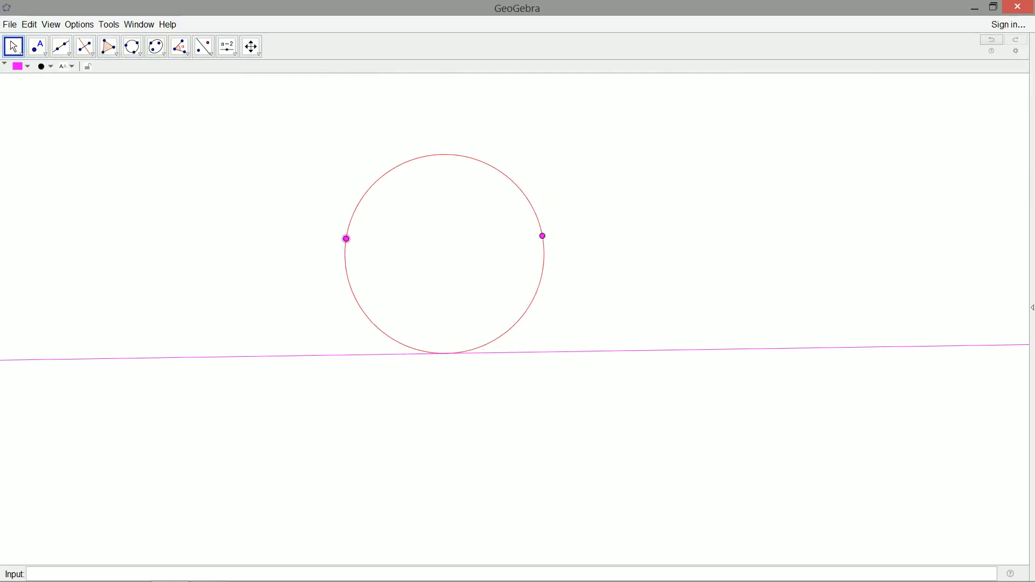
{"action": "left_click_drag", "start_coordinate": [541, 236], "coordinate": [435, 237]}
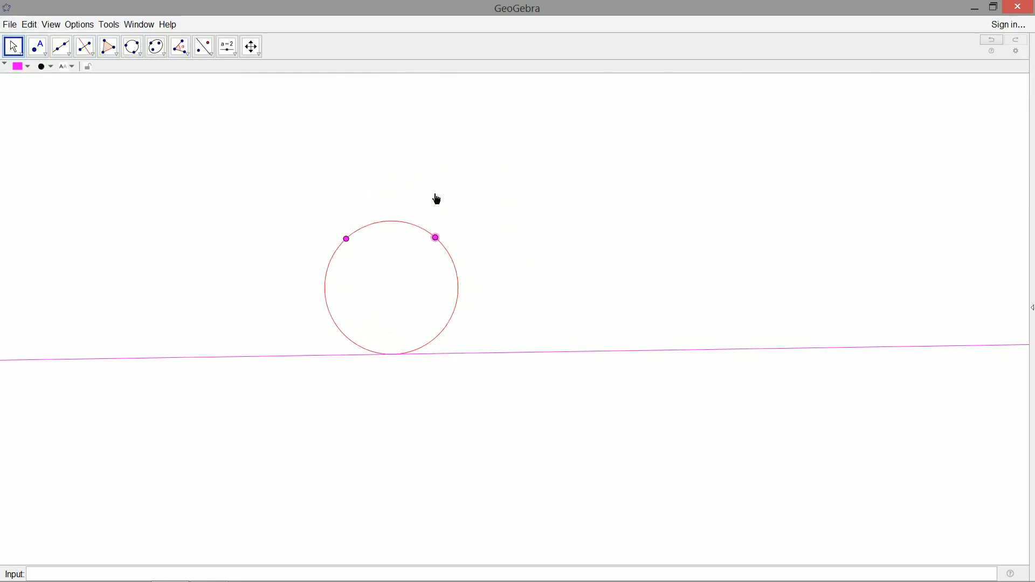